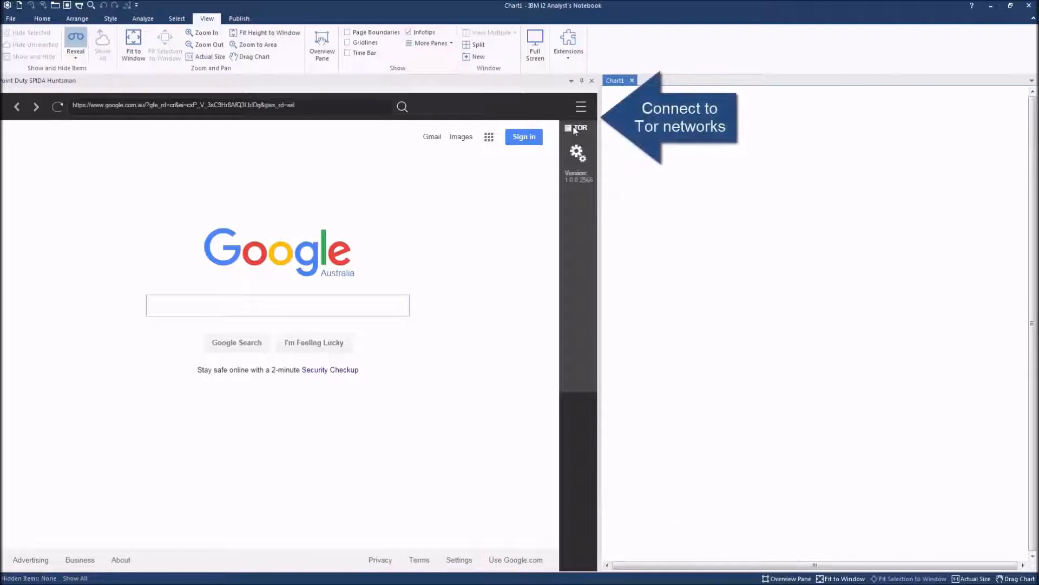
# Enable Tor for all built-in browsers and log in to the AlphaBay Market forum.
pyautogui.click(570, 127)
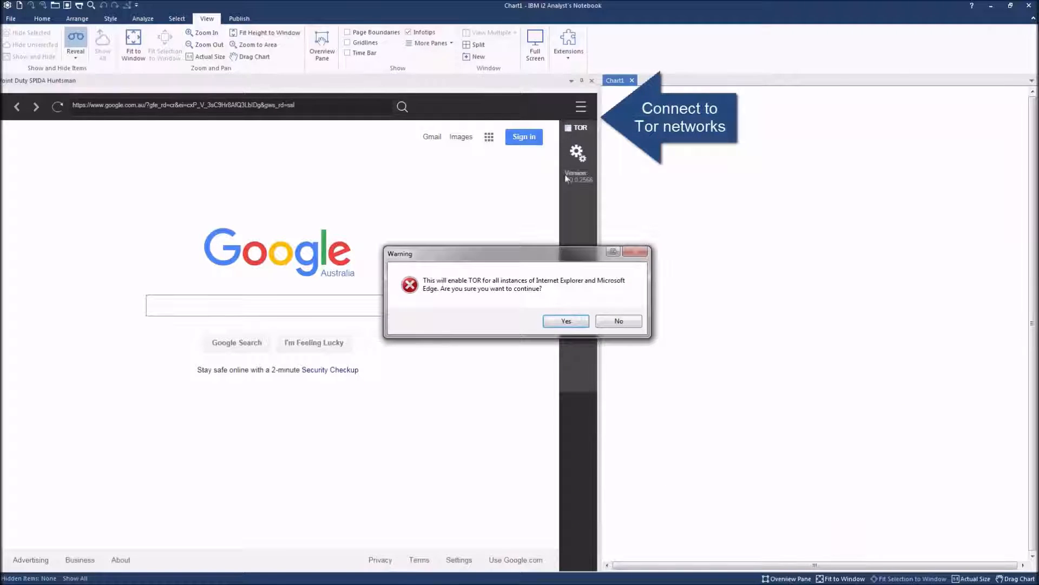
pyautogui.click(566, 321)
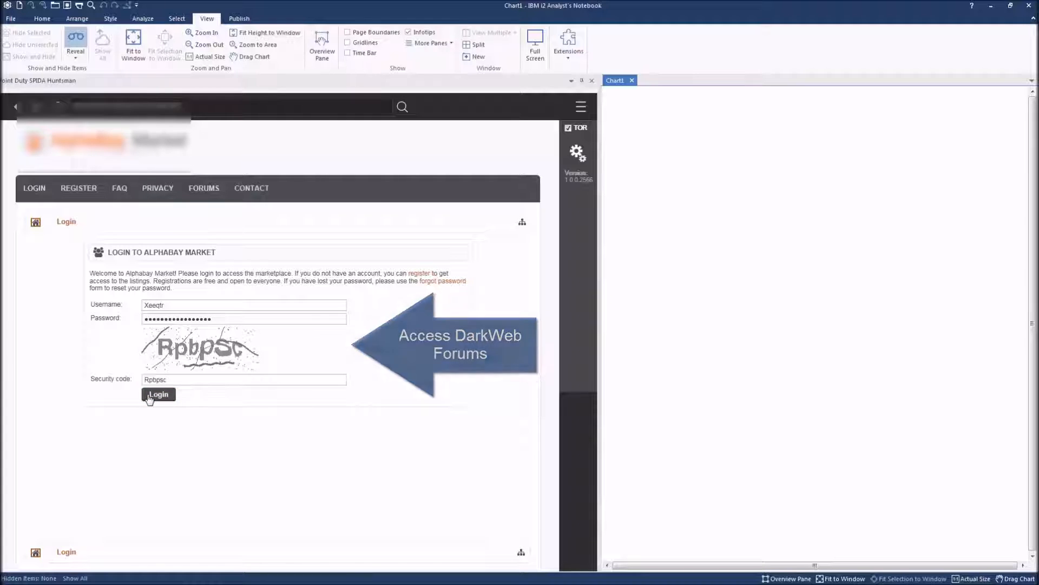
pyautogui.click(158, 394)
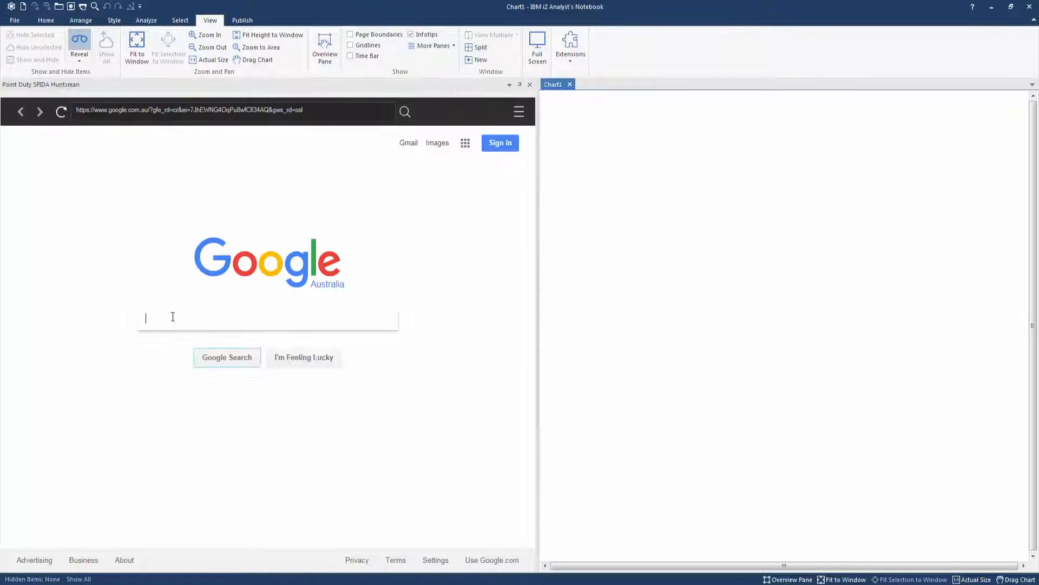
# Search Google for 'malcolm turnbull' and open his Wikipedia article.
pyautogui.write('malcolm turnbull')
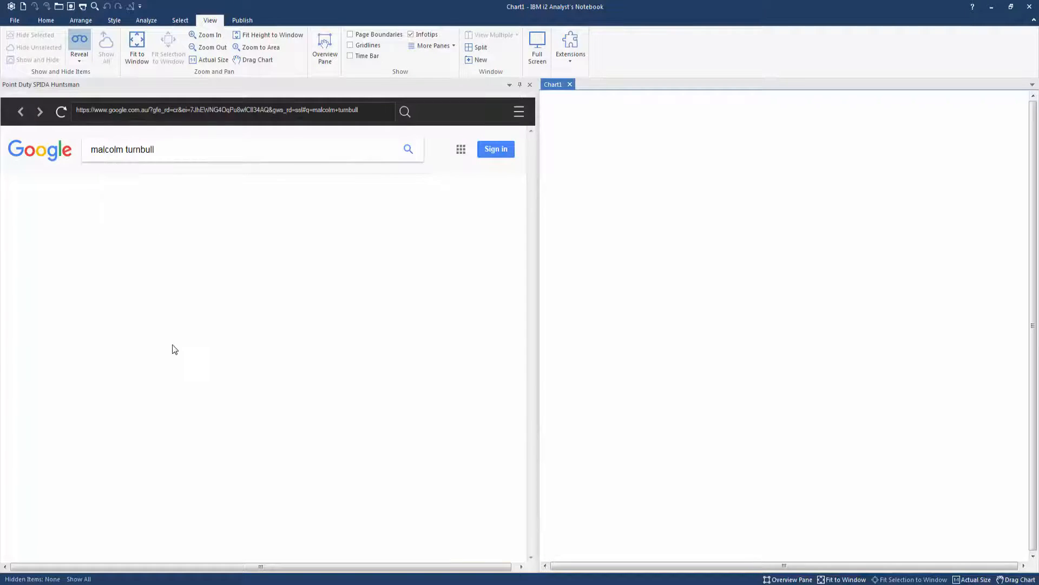
pyautogui.scroll(-3)
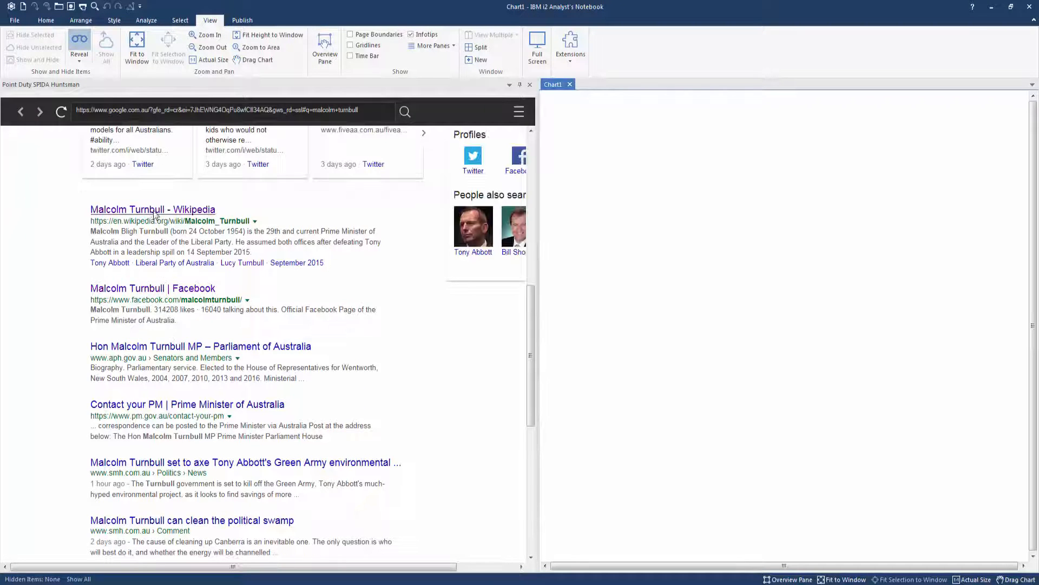
pyautogui.click(152, 210)
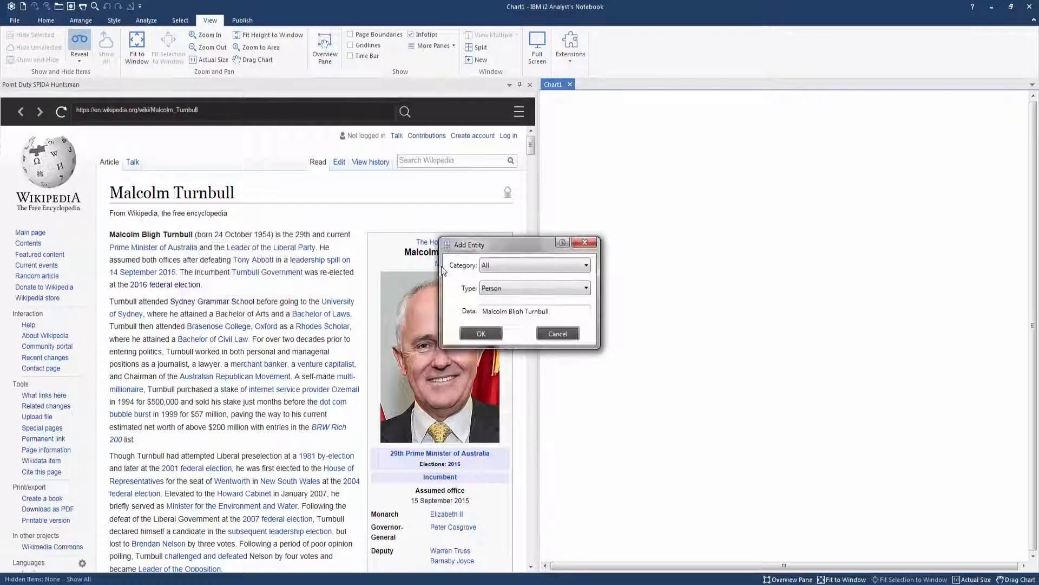
# Add Malcolm Bligh Turnbull as a Person with DOB 24 October 1954 and his photo.
pyautogui.click(481, 333)
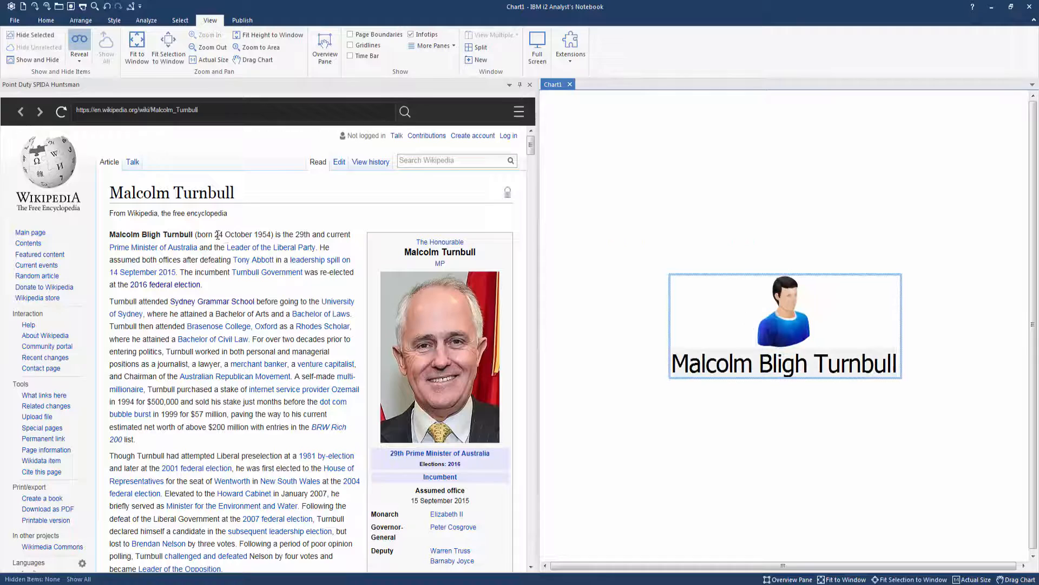
pyautogui.rightClick(249, 234)
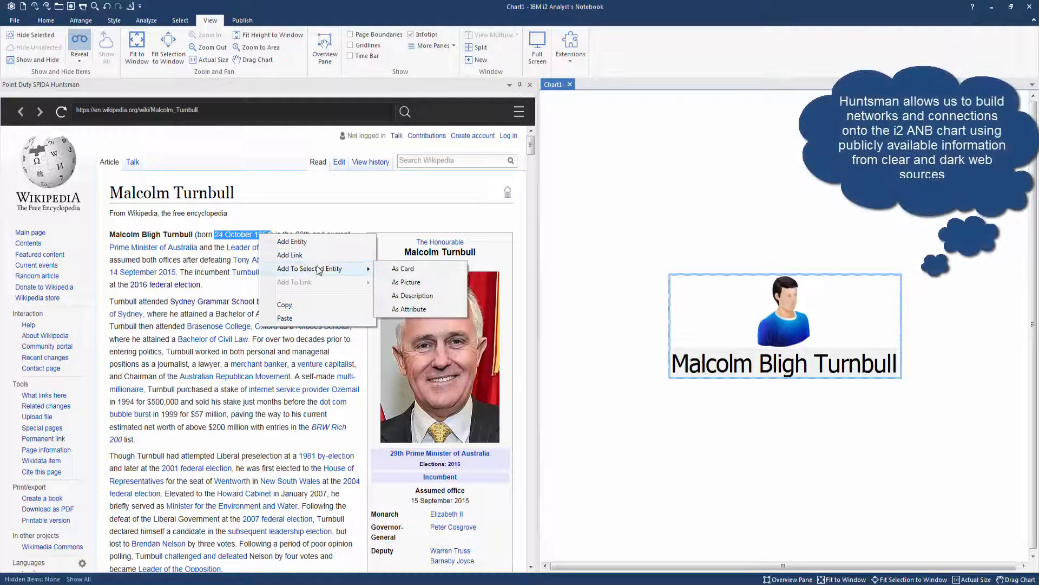
pyautogui.click(409, 309)
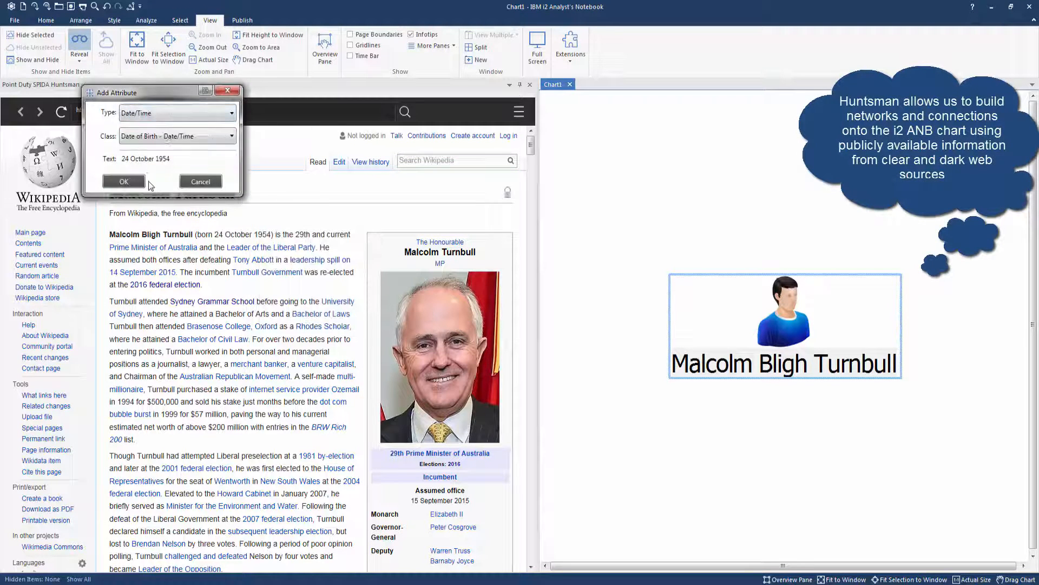
pyautogui.click(124, 181)
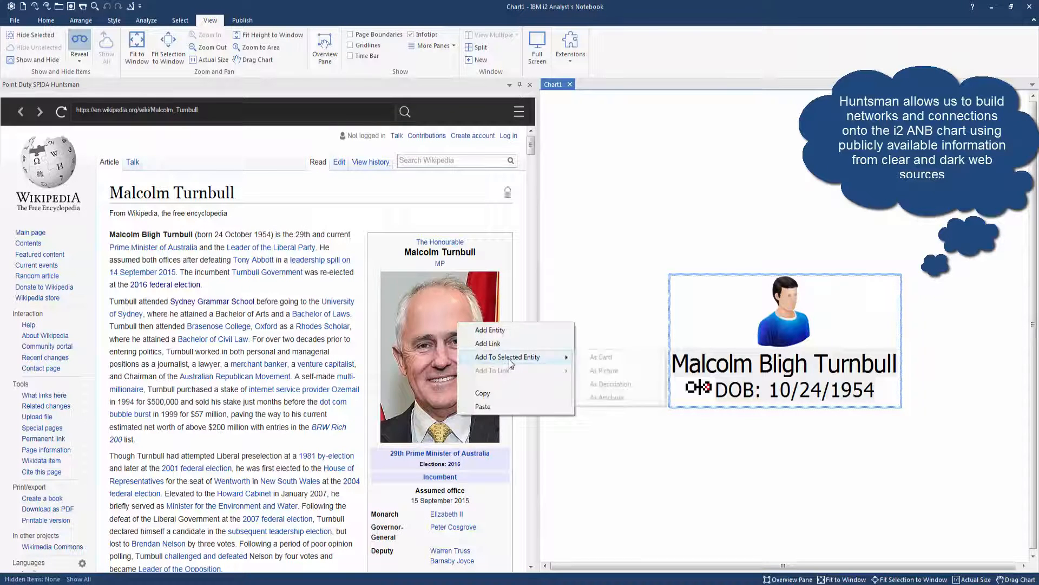
pyautogui.click(604, 370)
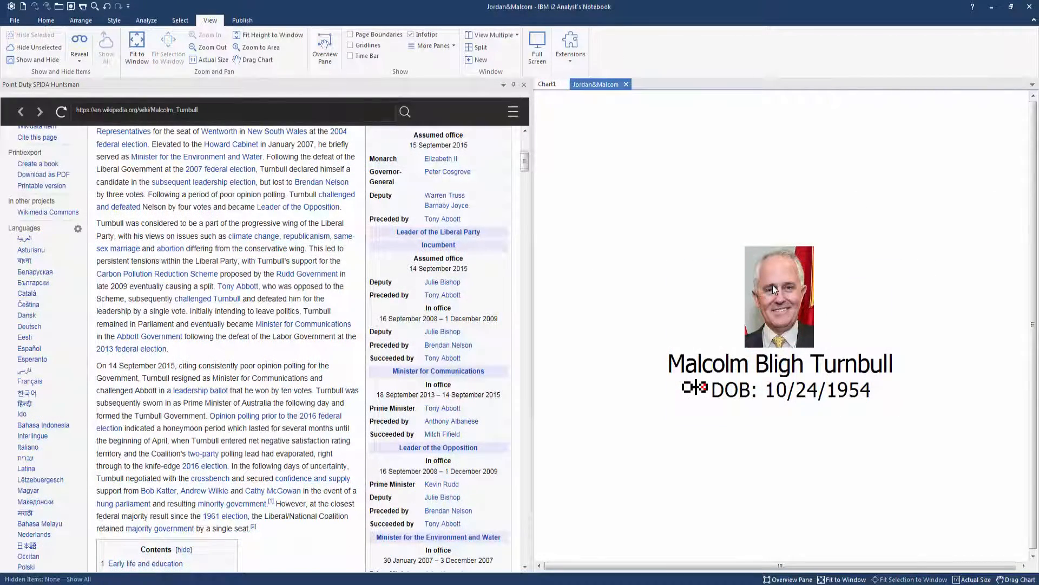
pyautogui.rightClick(779, 294)
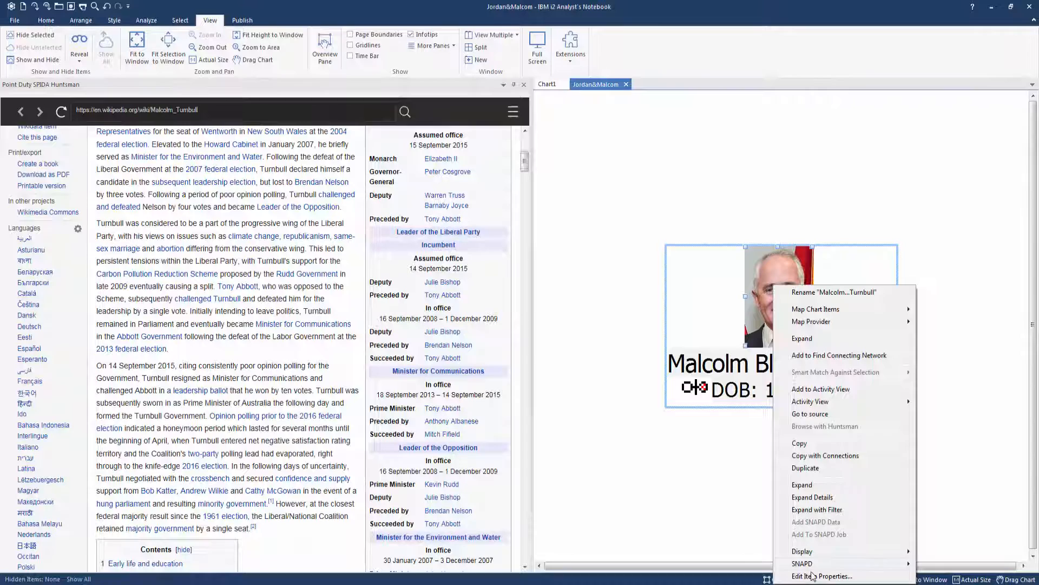
pyautogui.click(820, 576)
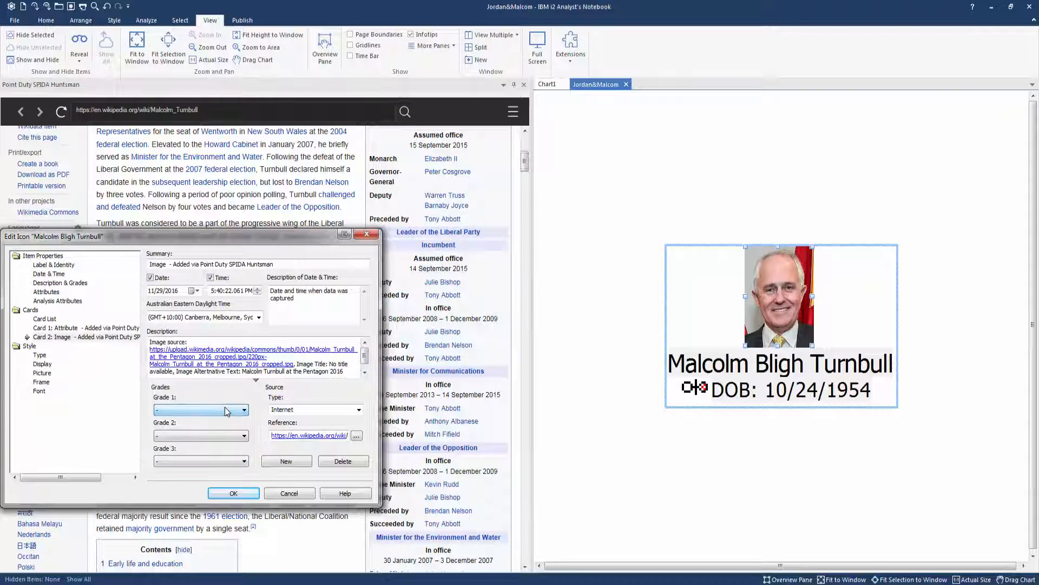
pyautogui.click(358, 409)
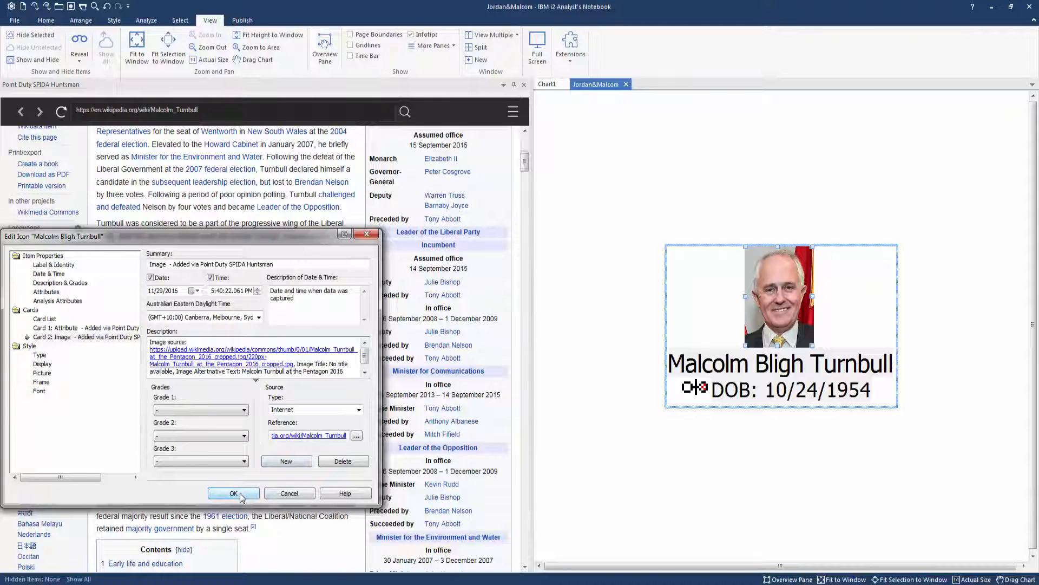
pyautogui.click(234, 494)
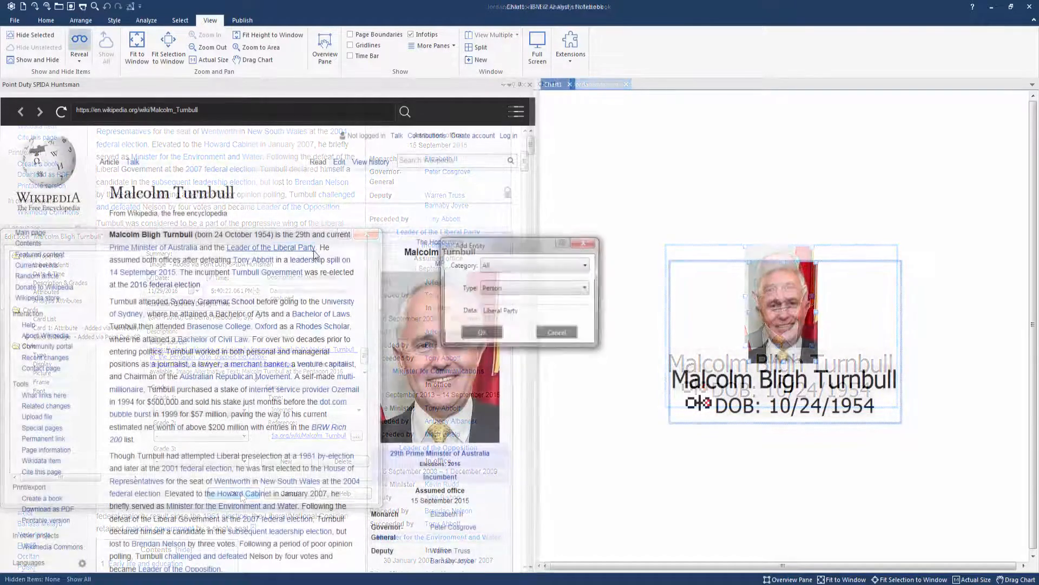
# Add a Liberal Party entity linked from Turnbull by a 'Leader Of' link.
pyautogui.click(585, 288)
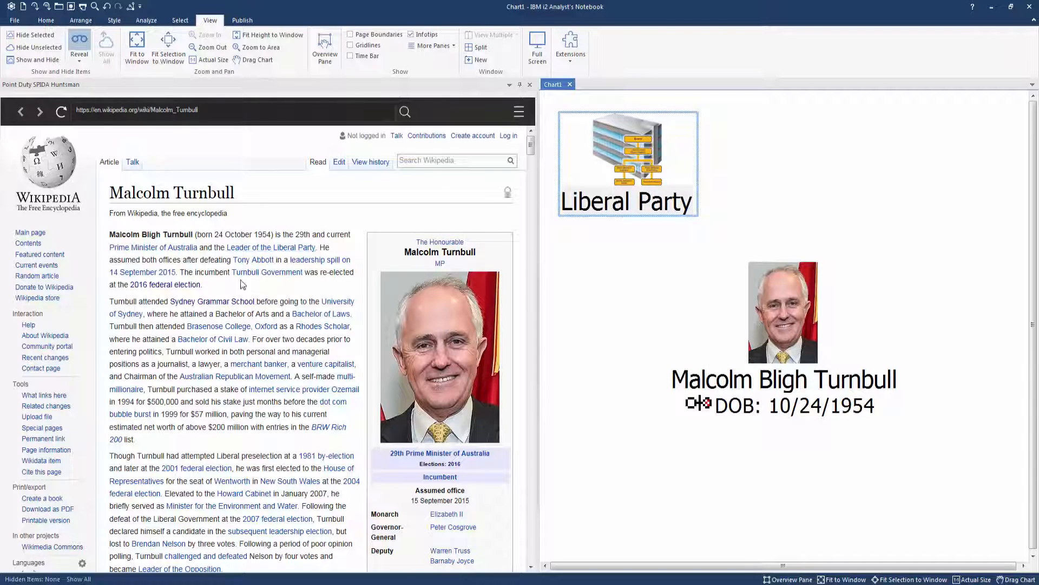
pyautogui.rightClick(239, 247)
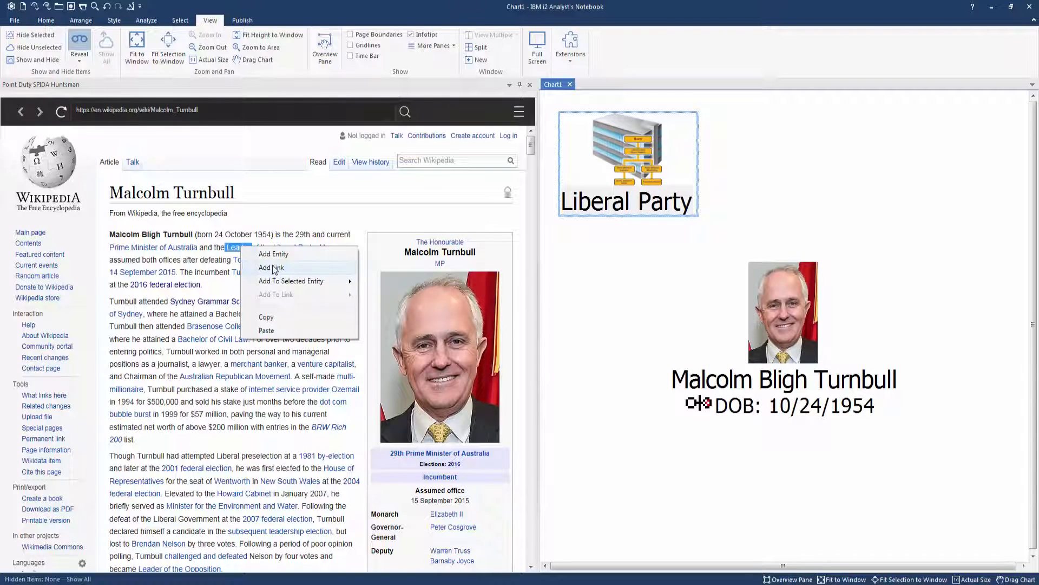
pyautogui.click(270, 267)
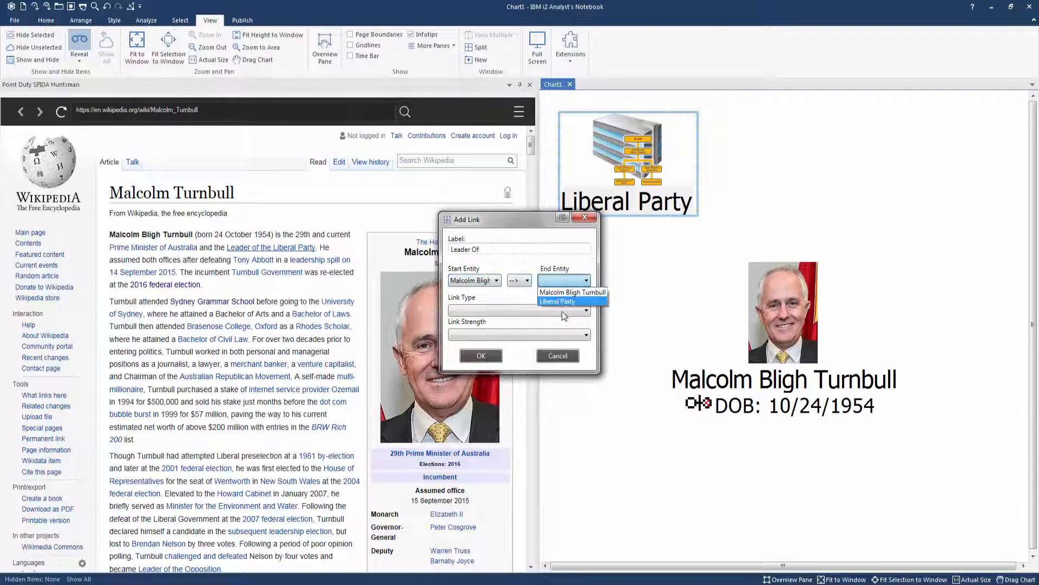
pyautogui.click(572, 300)
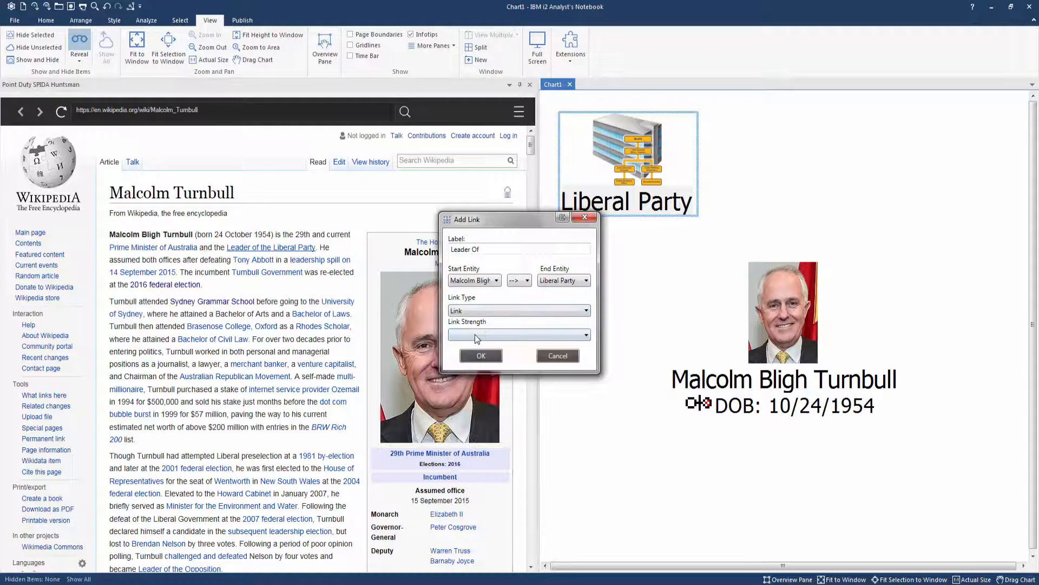
pyautogui.click(480, 356)
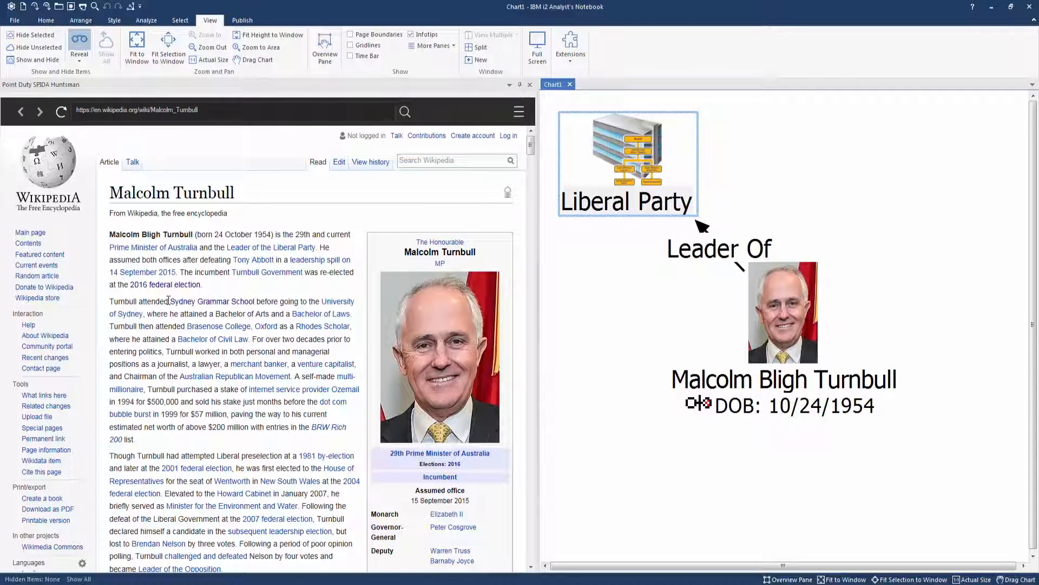
# Add Sydney Grammar School and a Confirmed-strength 'attended' link from Turnbull.
pyautogui.rightClick(209, 301)
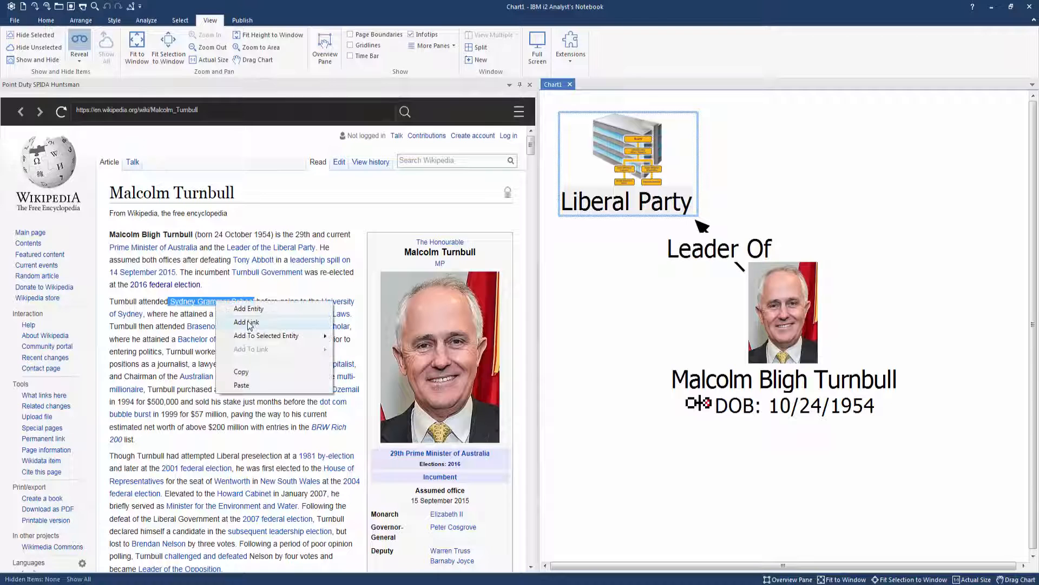
pyautogui.click(249, 309)
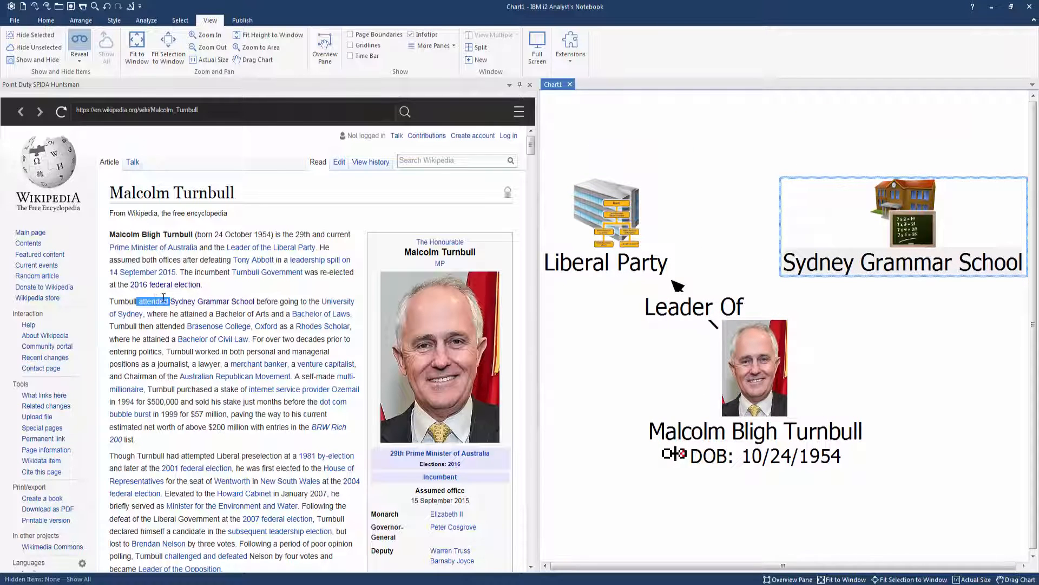
pyautogui.click(496, 280)
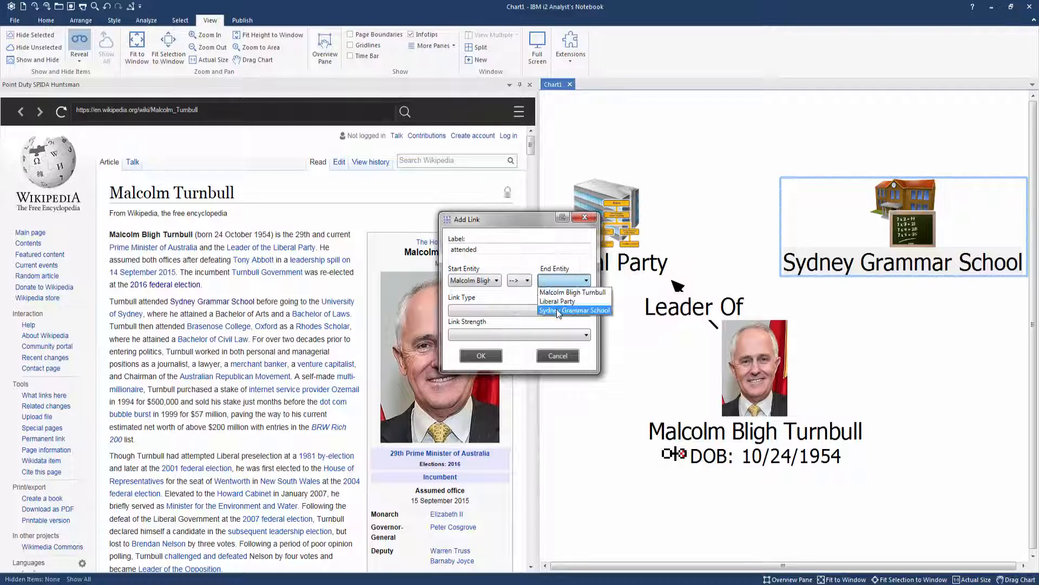
pyautogui.click(574, 310)
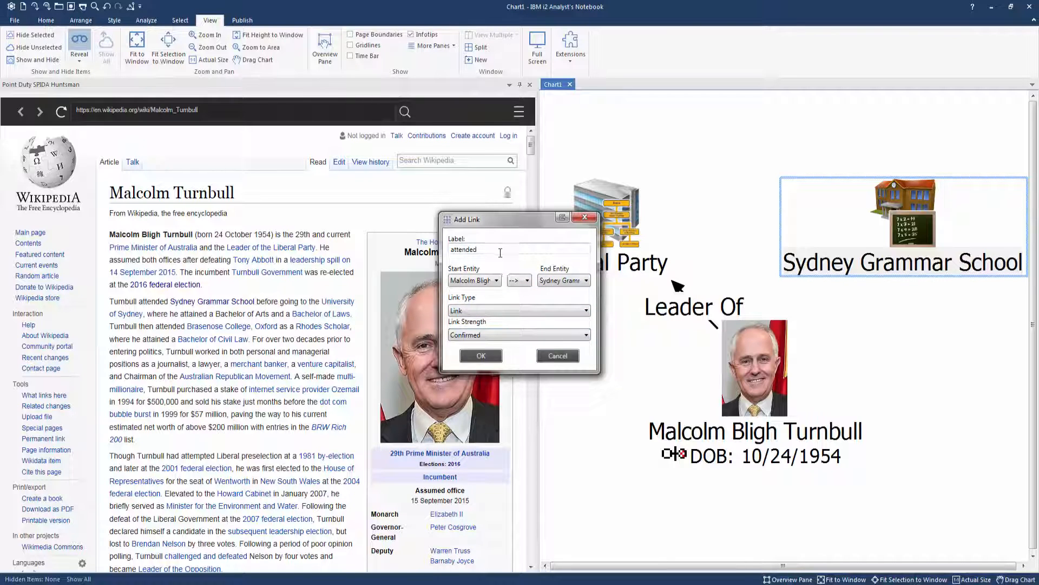
pyautogui.click(481, 355)
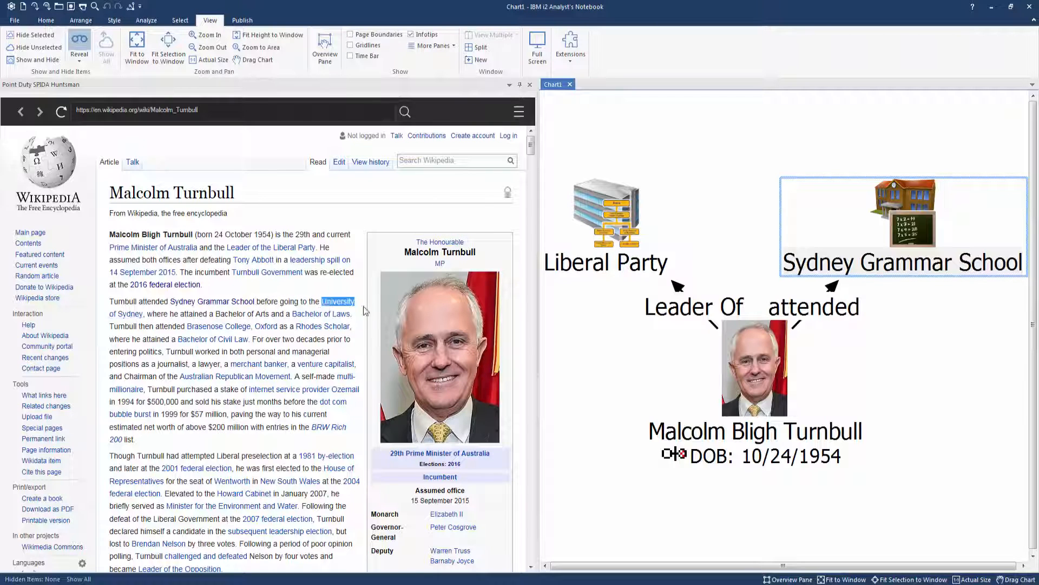
# Add University of Sydney with a 'studied at' link from Turnbull, then apply Compact Peacock layout.
pyautogui.rightClick(125, 310)
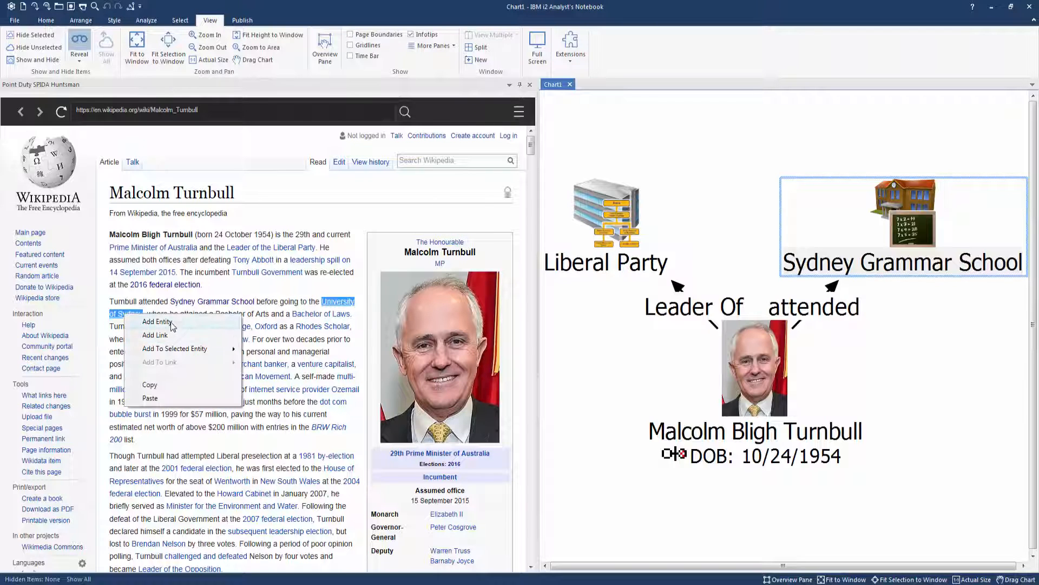
pyautogui.click(156, 322)
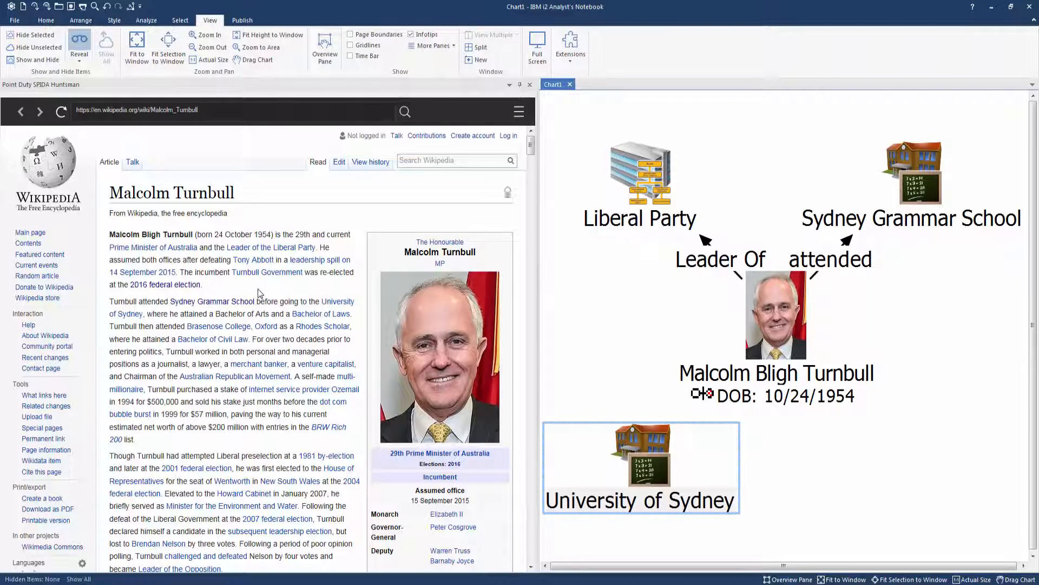
pyautogui.doubleClick(285, 302)
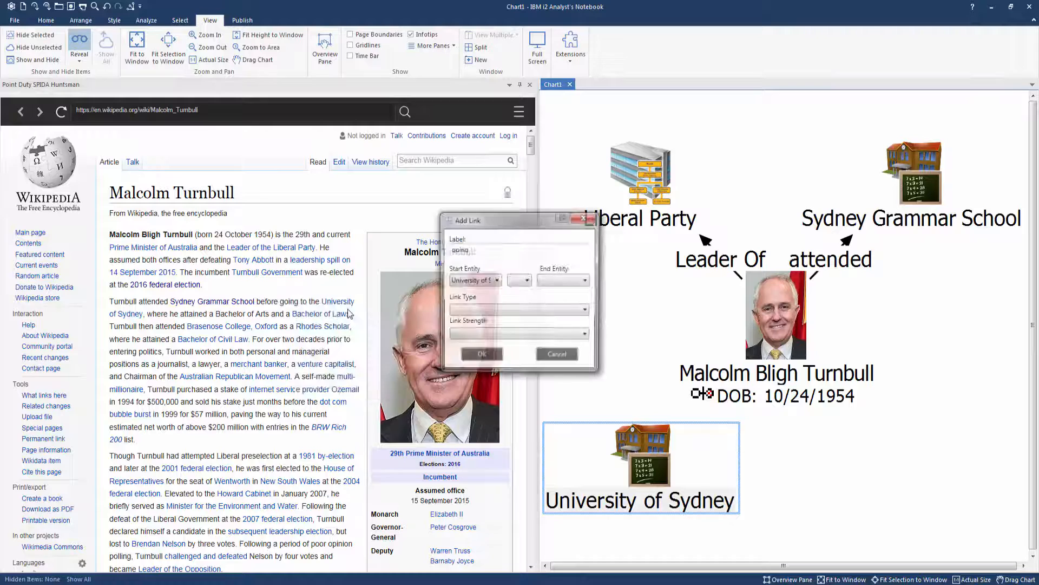
pyautogui.write('studied at')
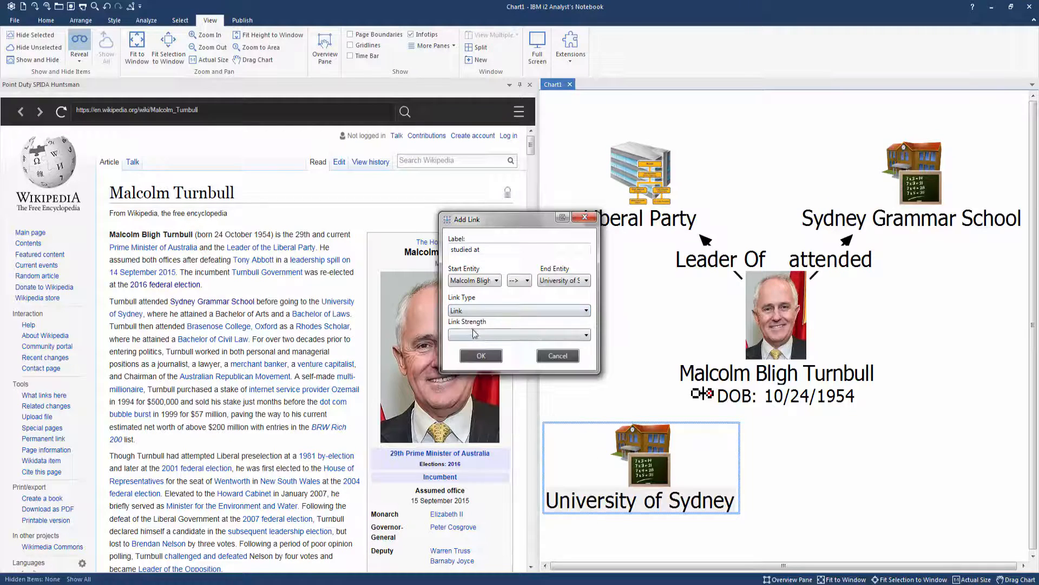
pyautogui.click(481, 356)
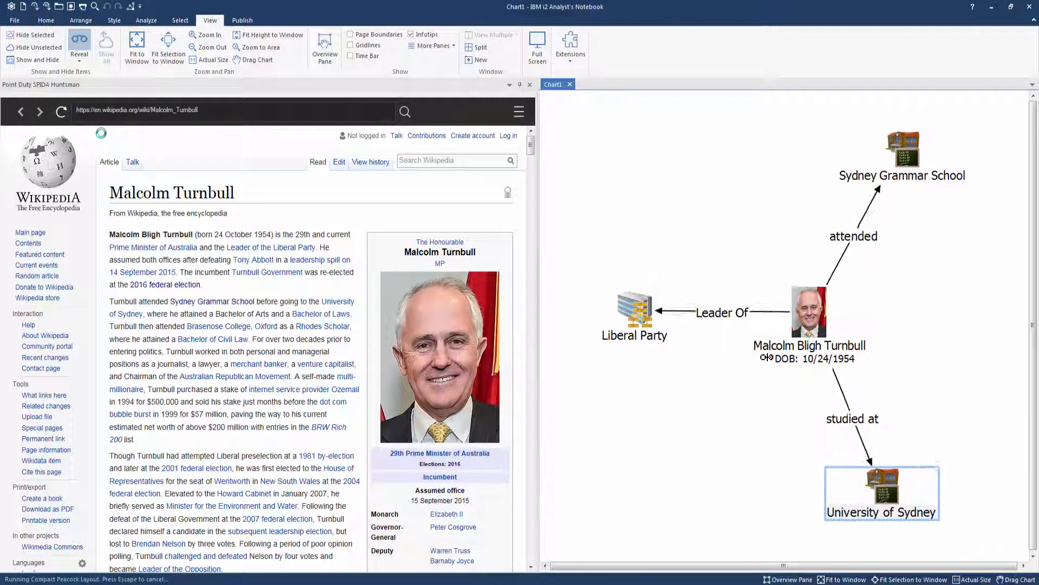
pyautogui.scroll(-3)
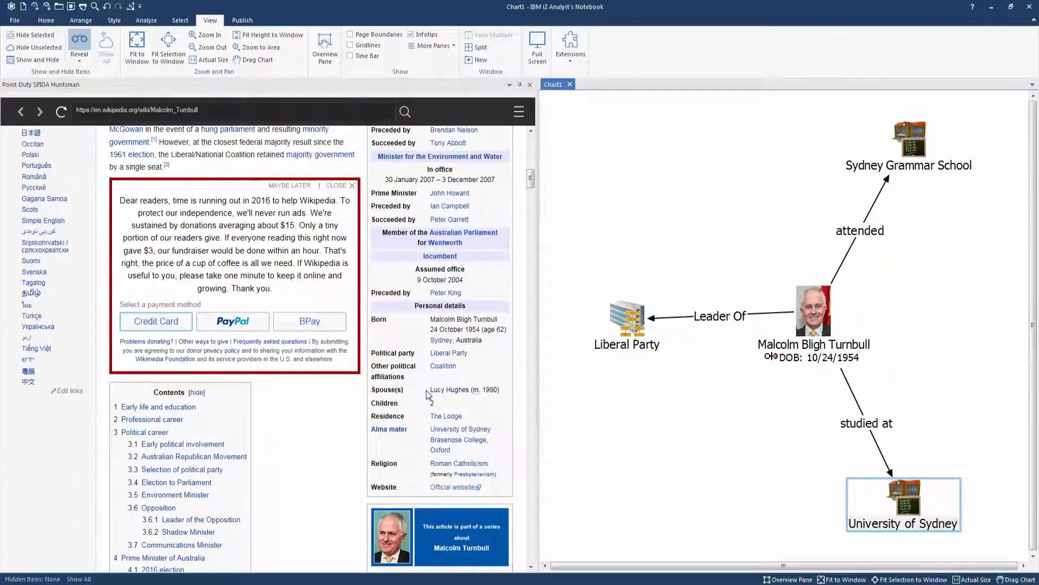
pyautogui.rightClick(444, 389)
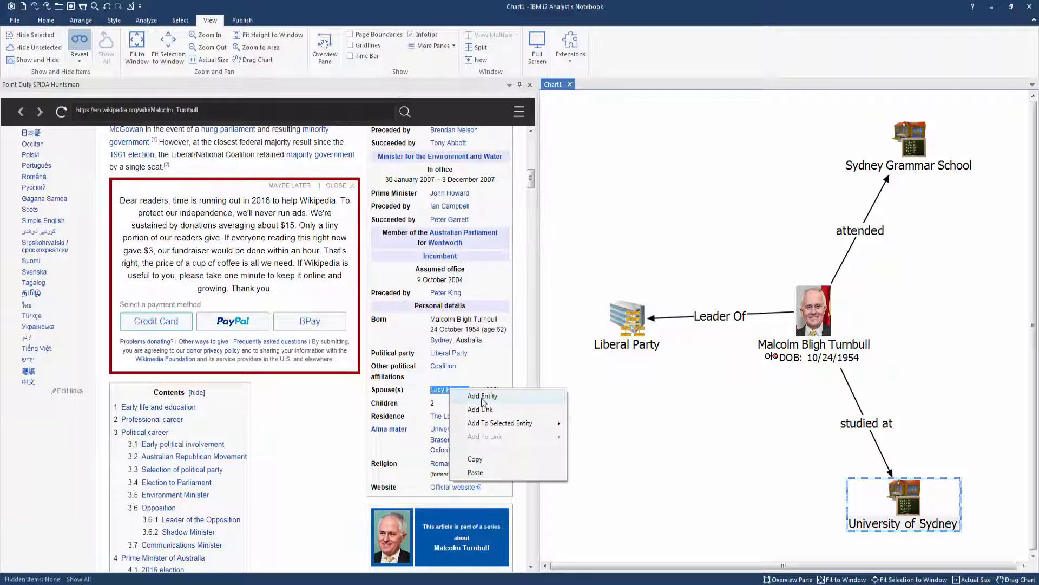
pyautogui.click(481, 396)
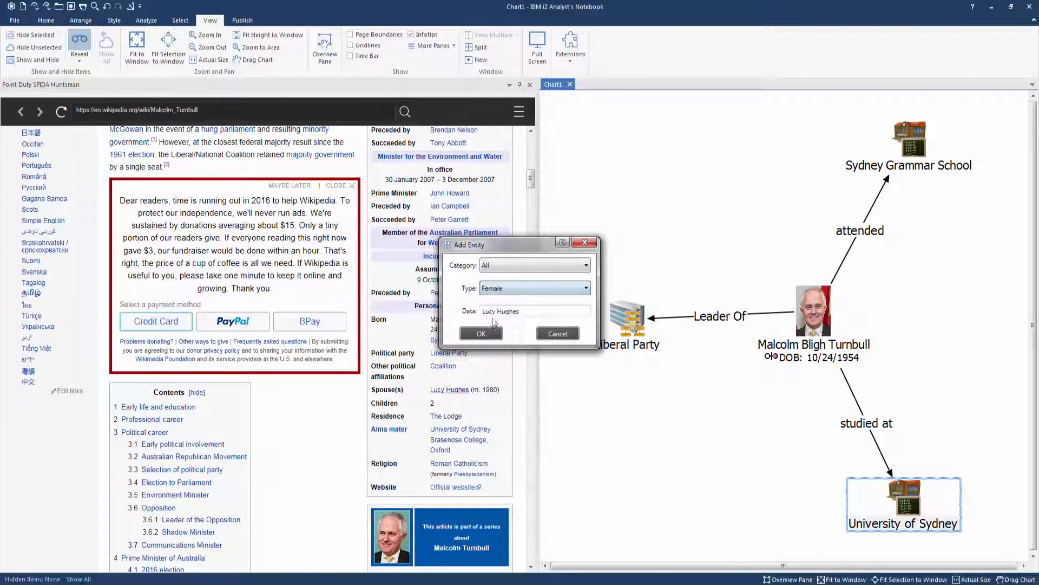
pyautogui.click(481, 334)
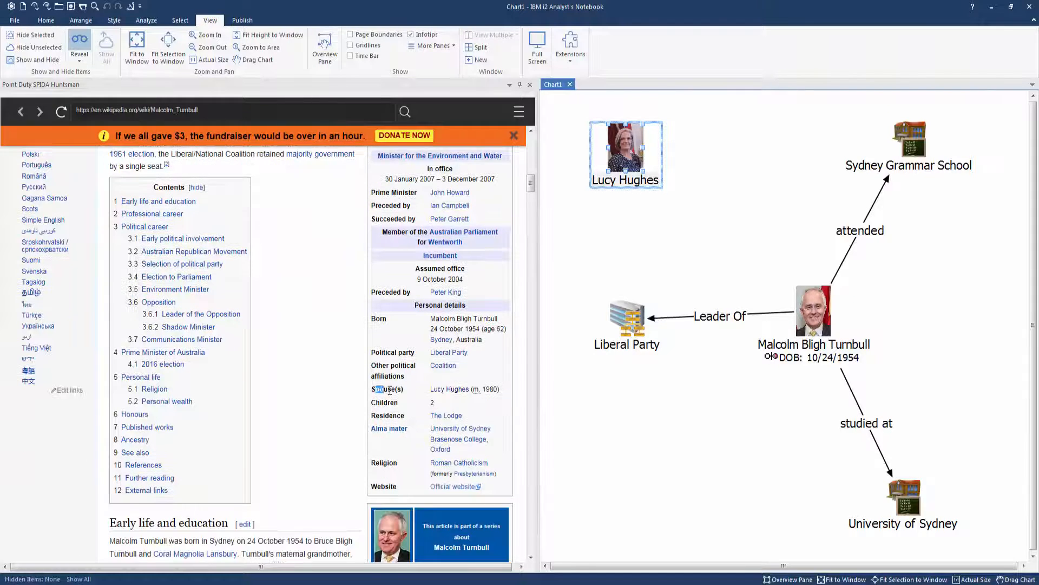
pyautogui.rightClick(381, 388)
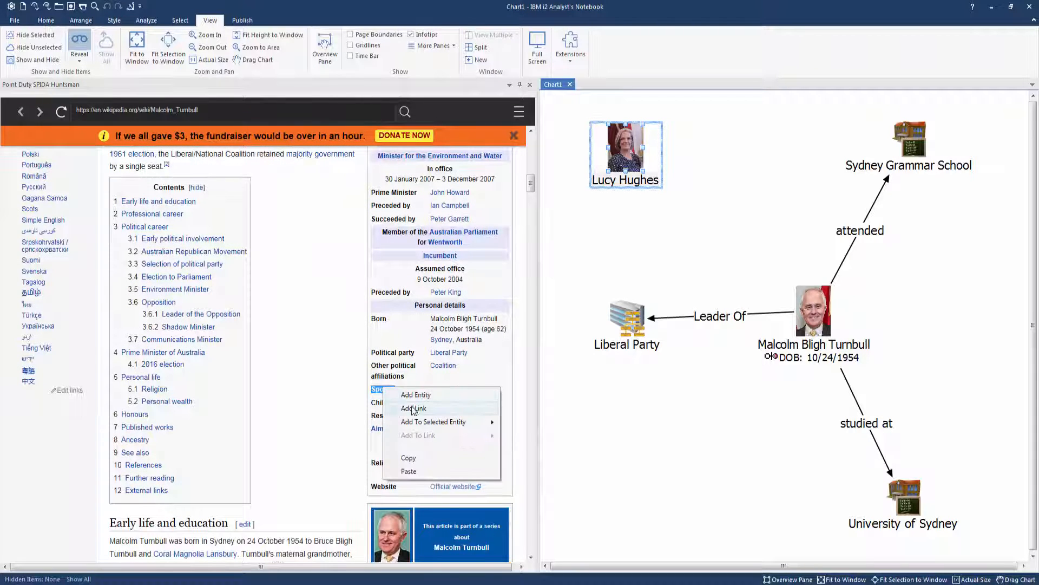
# Create a 'Married to' link from Malcolm Bligh Turnbull to Lucy Hughes.
pyautogui.click(412, 408)
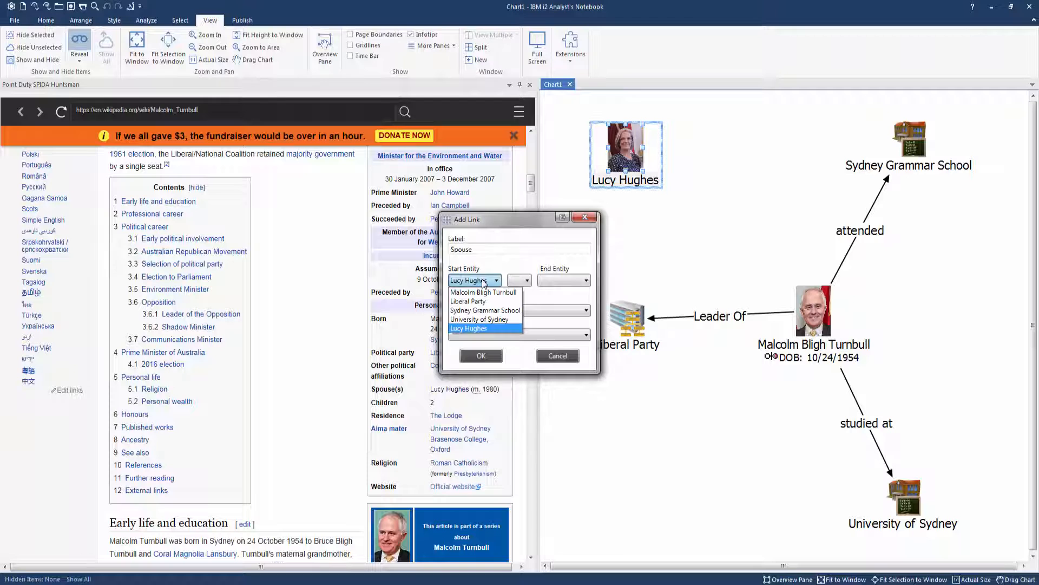
pyautogui.click(586, 280)
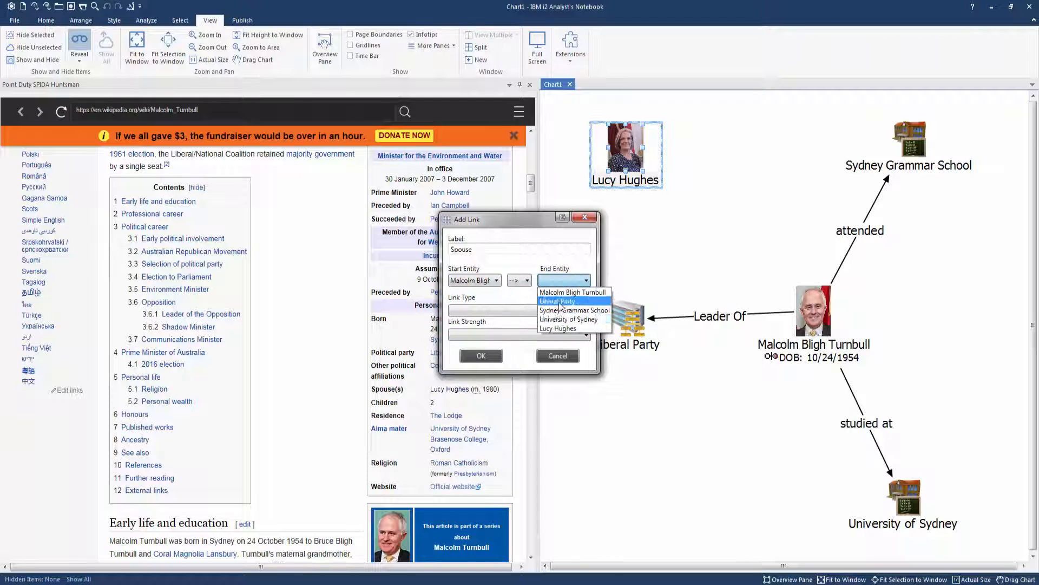
pyautogui.click(558, 328)
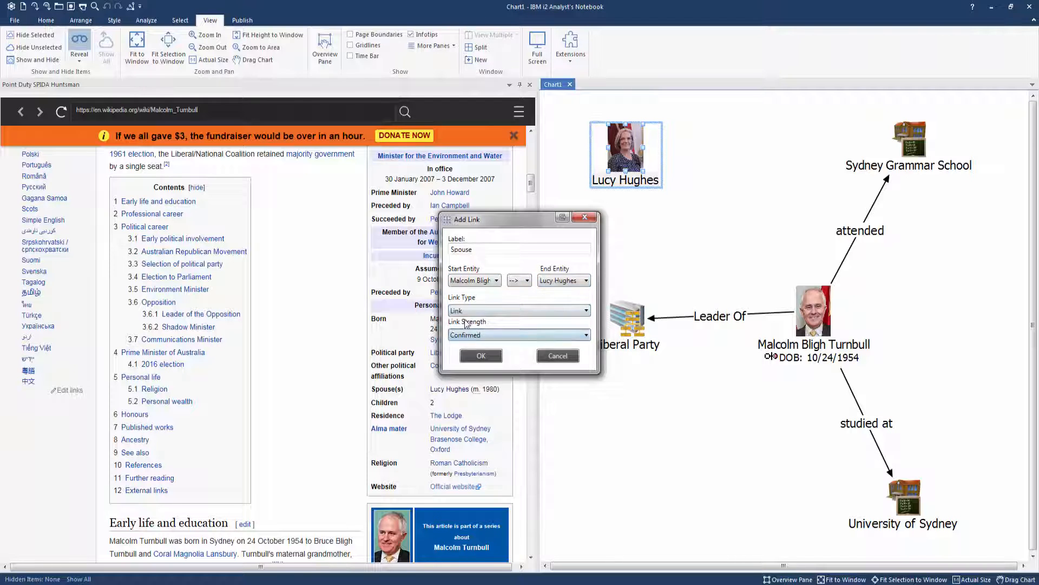
pyautogui.write('Mar')
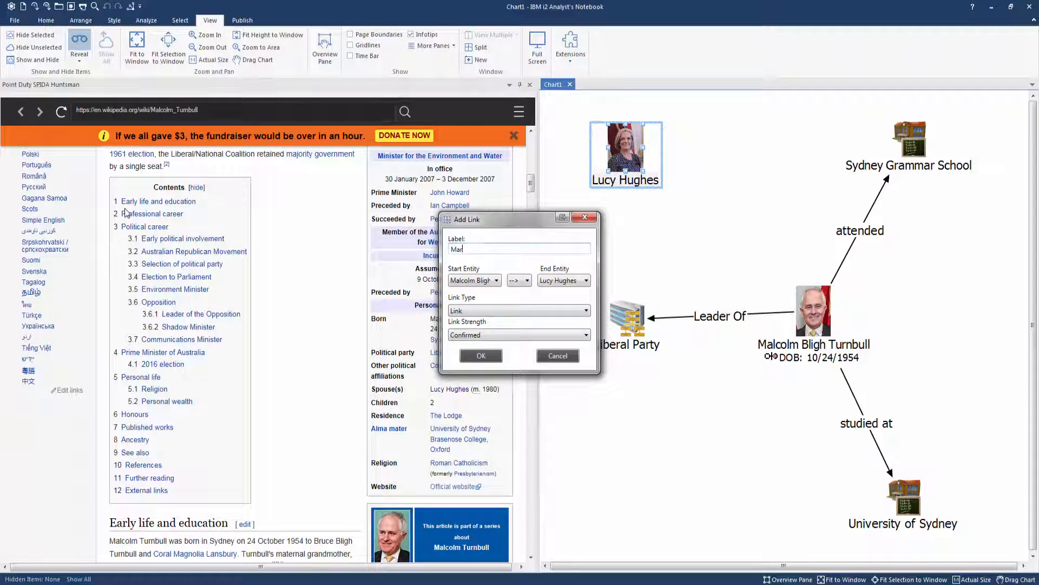
pyautogui.click(481, 356)
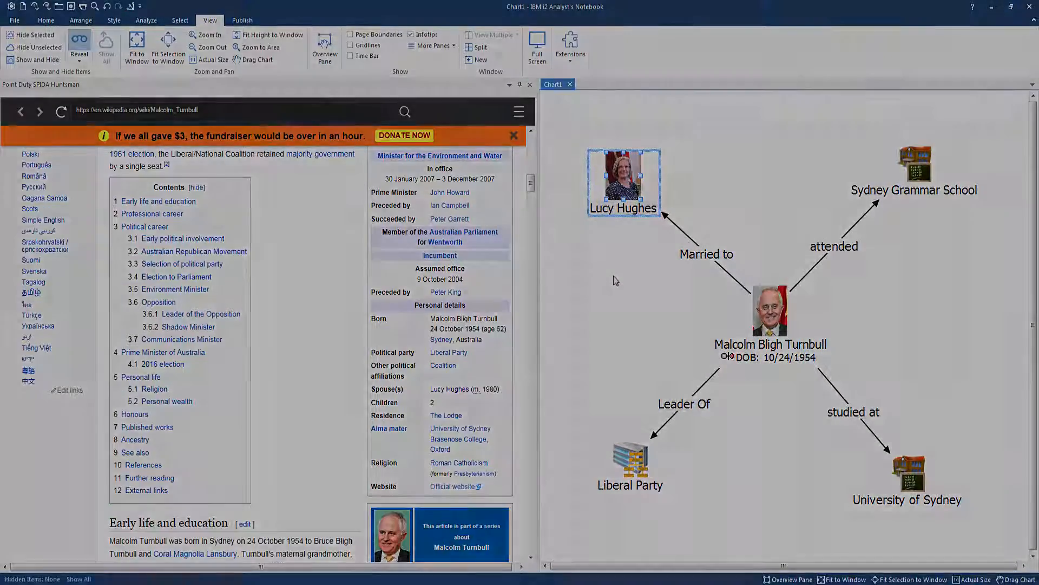
# Switch to the Jordan&Malcom chart showing Turnbull's hierarchical network.
pyautogui.click(56, 72)
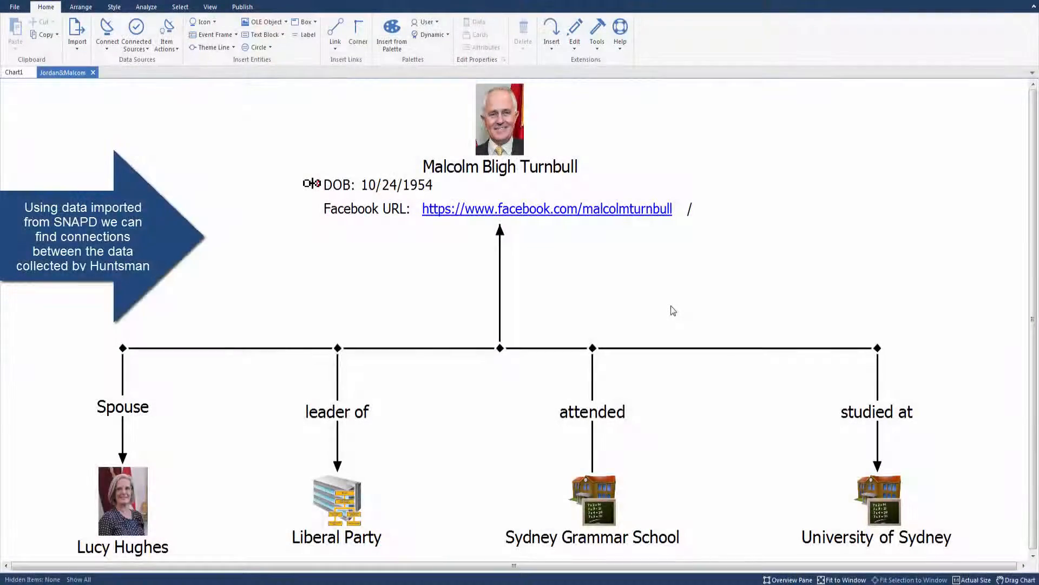
pyautogui.moveTo(669, 326)
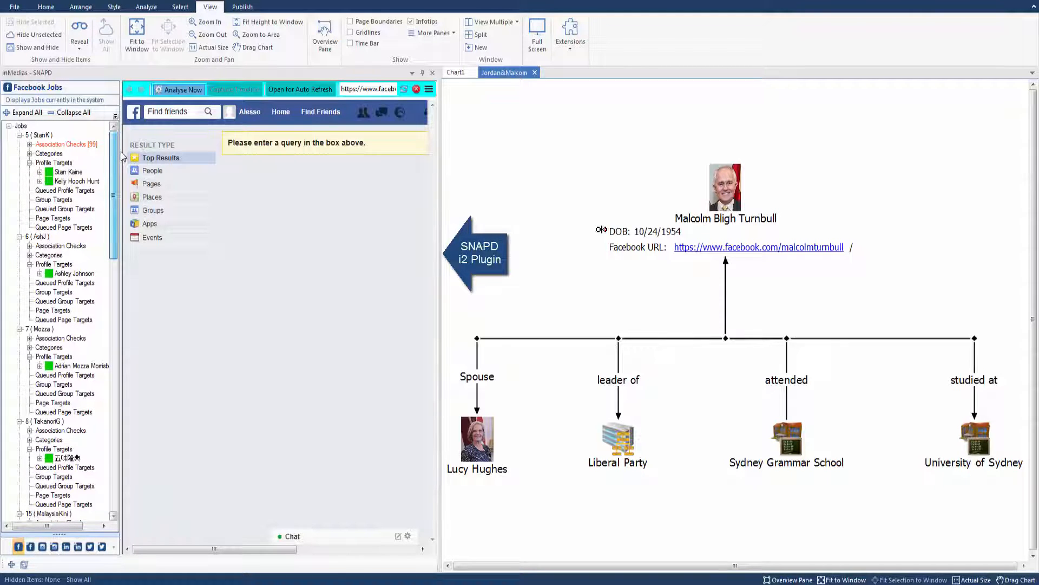
pyautogui.scroll(-3)
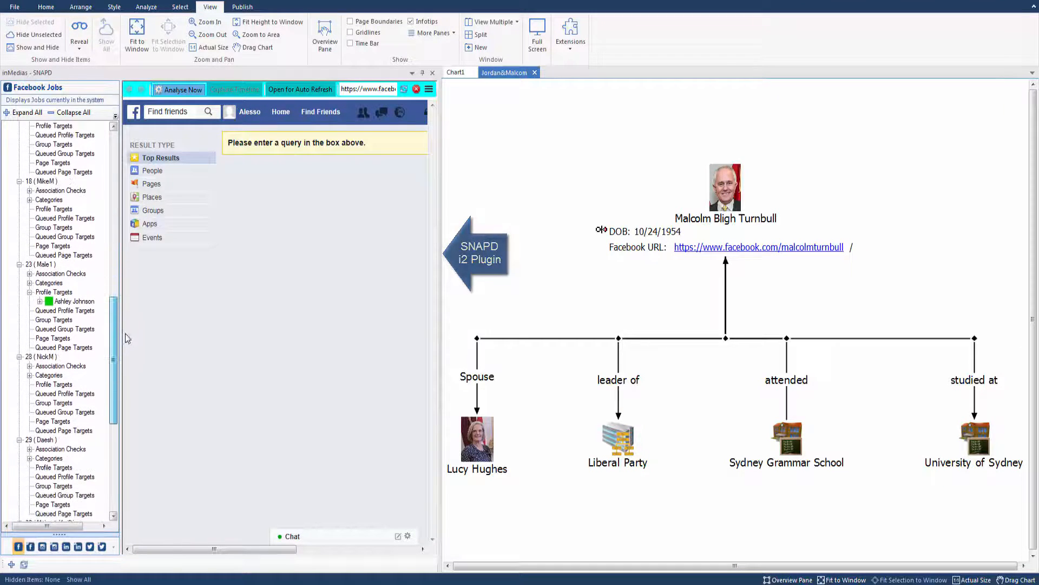
pyautogui.scroll(-3)
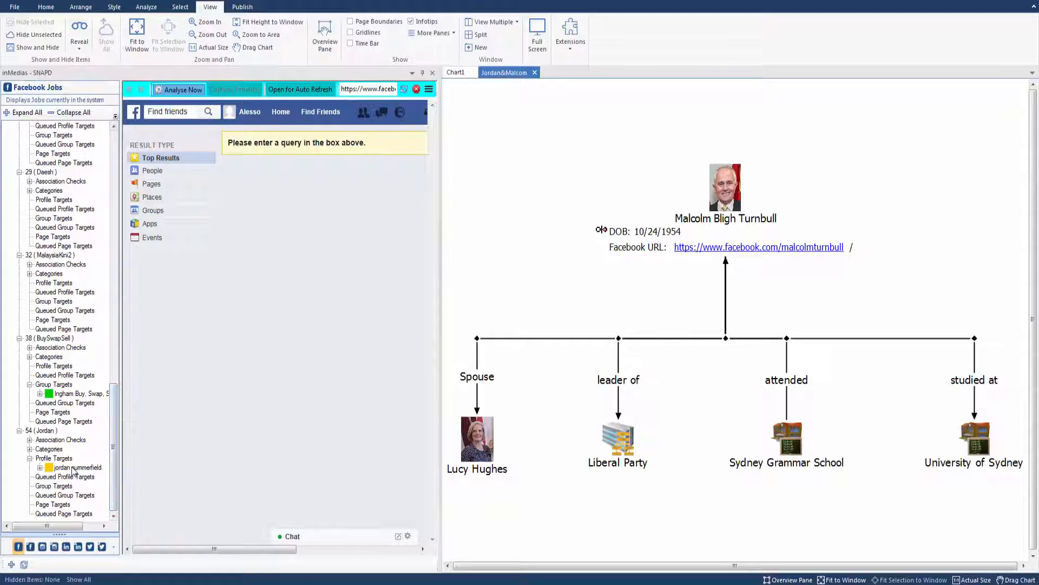
pyautogui.rightClick(77, 467)
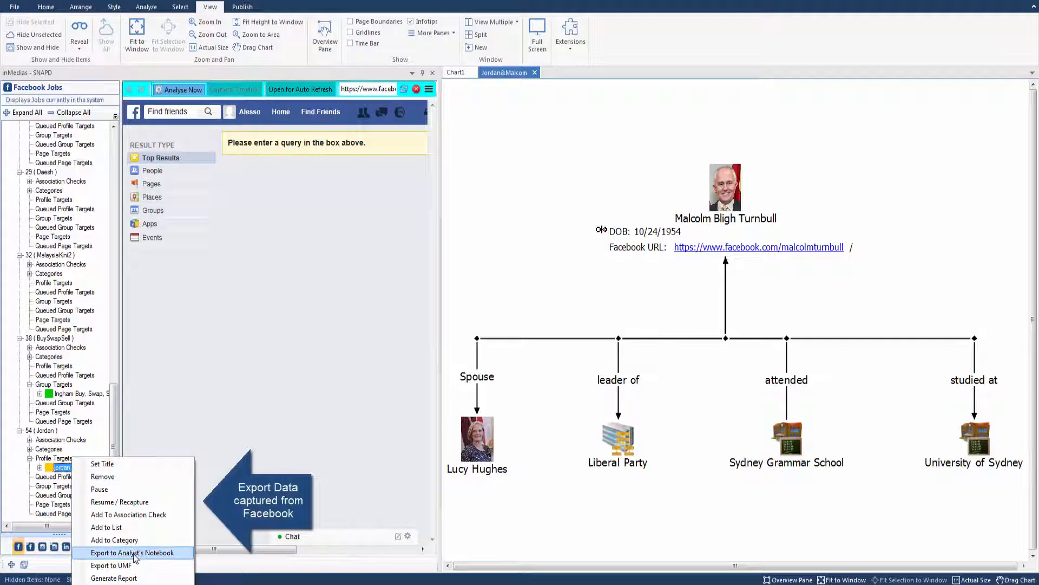
pyautogui.click(135, 553)
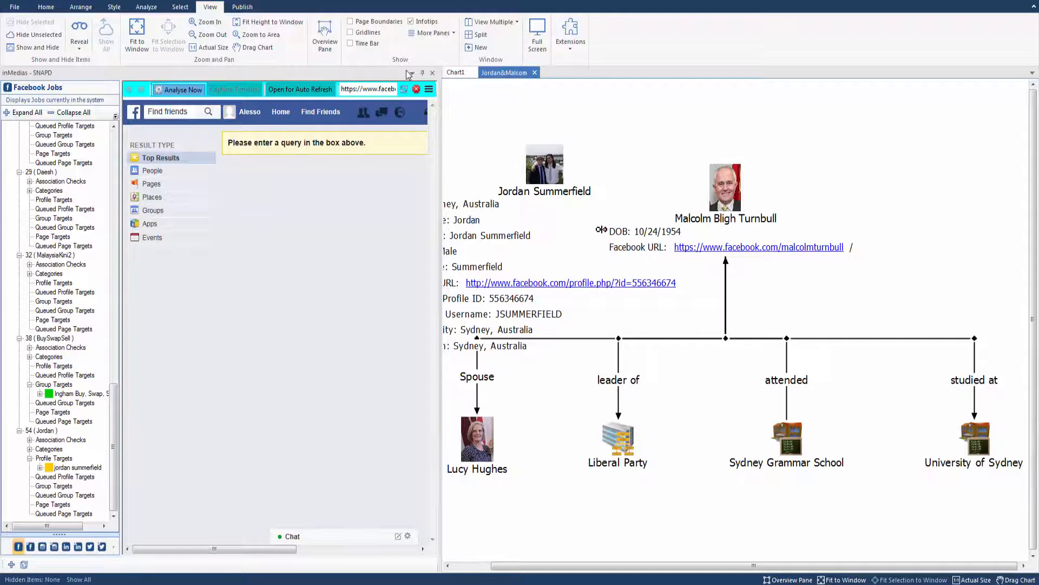
pyautogui.click(411, 73)
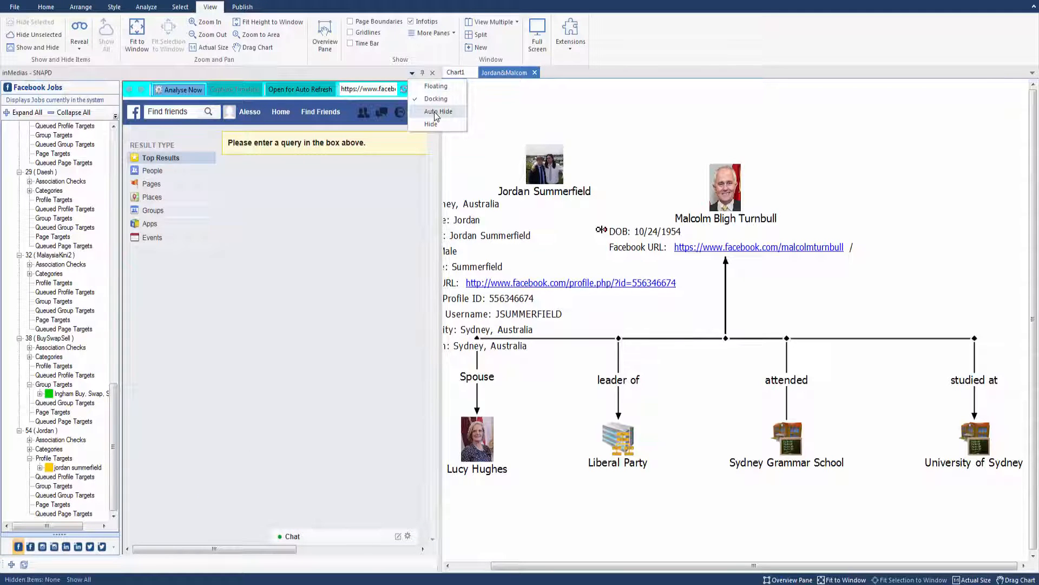
pyautogui.click(438, 111)
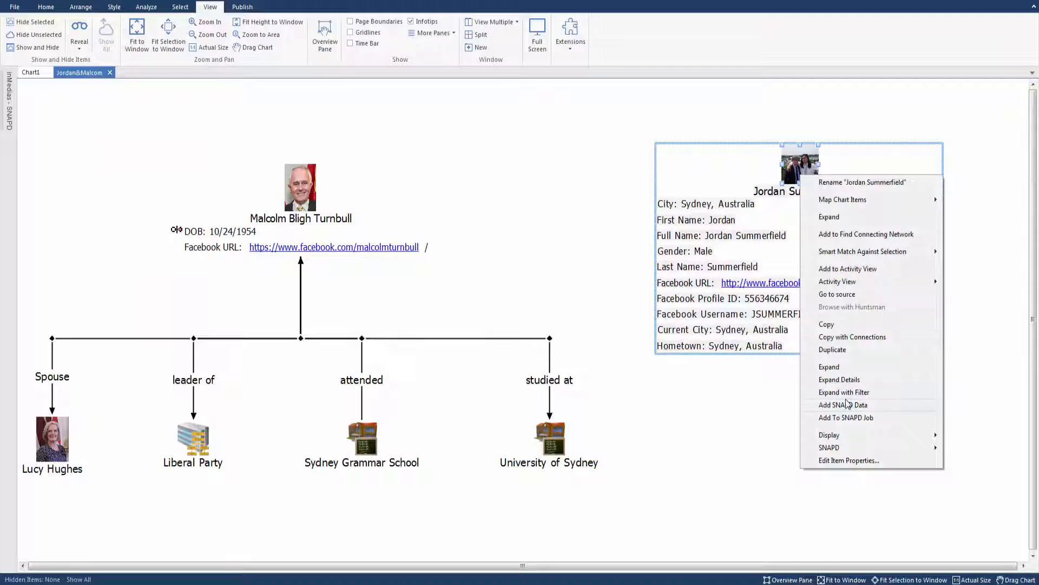
pyautogui.click(844, 392)
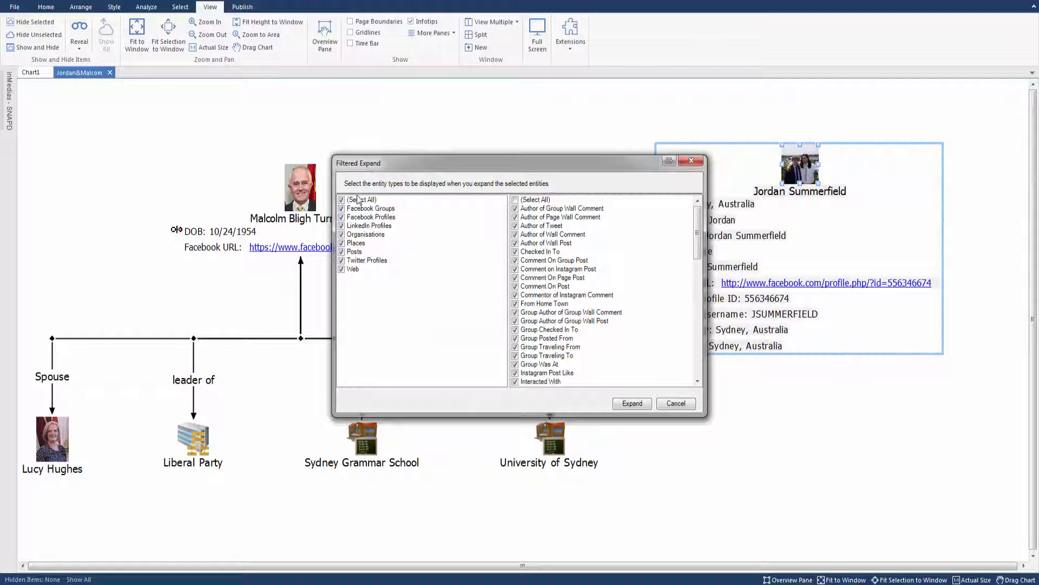
pyautogui.click(342, 199)
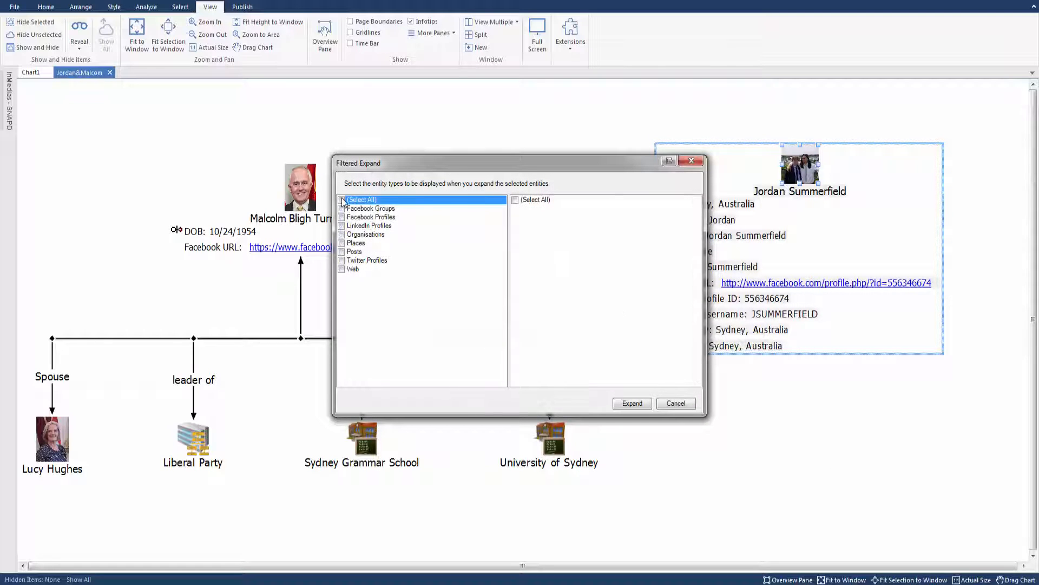
pyautogui.click(366, 233)
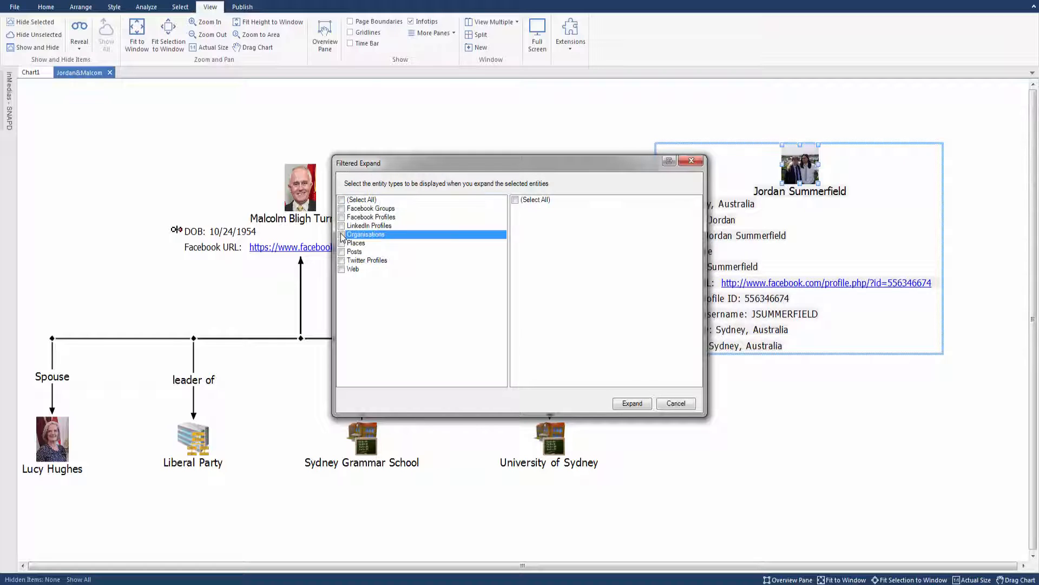
pyautogui.click(342, 234)
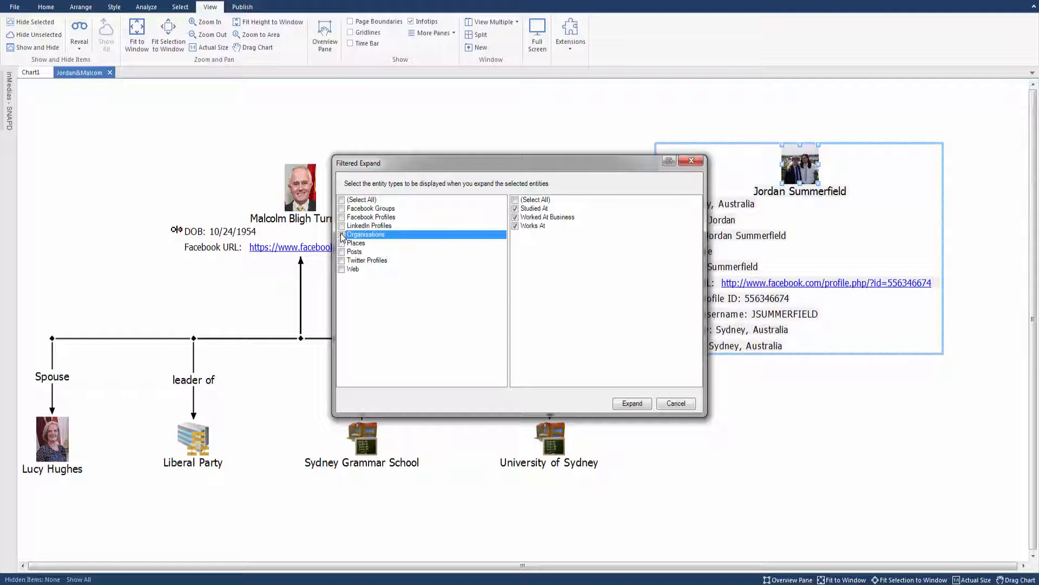
pyautogui.click(631, 403)
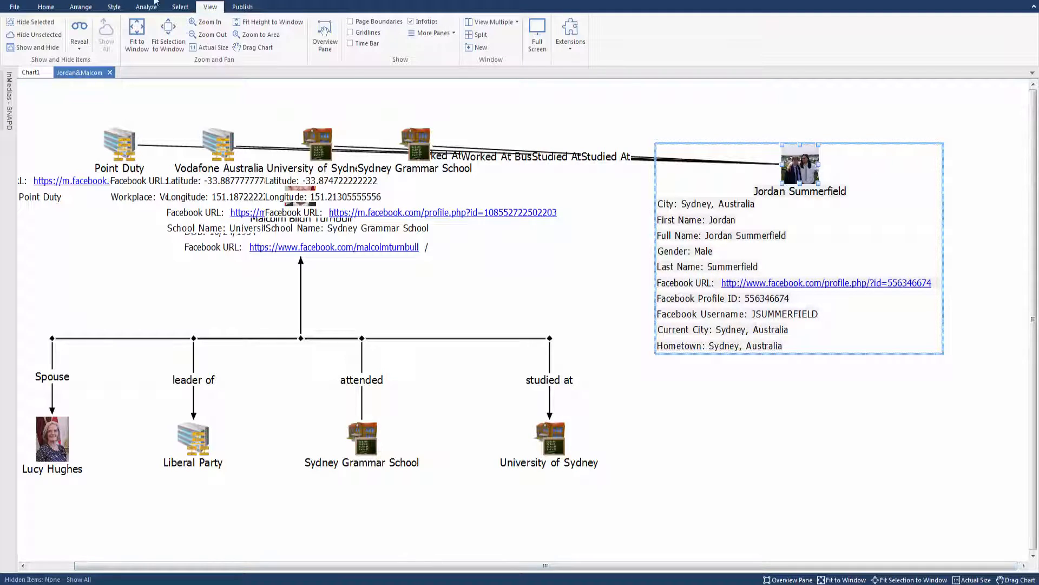
pyautogui.moveTo(81, 7)
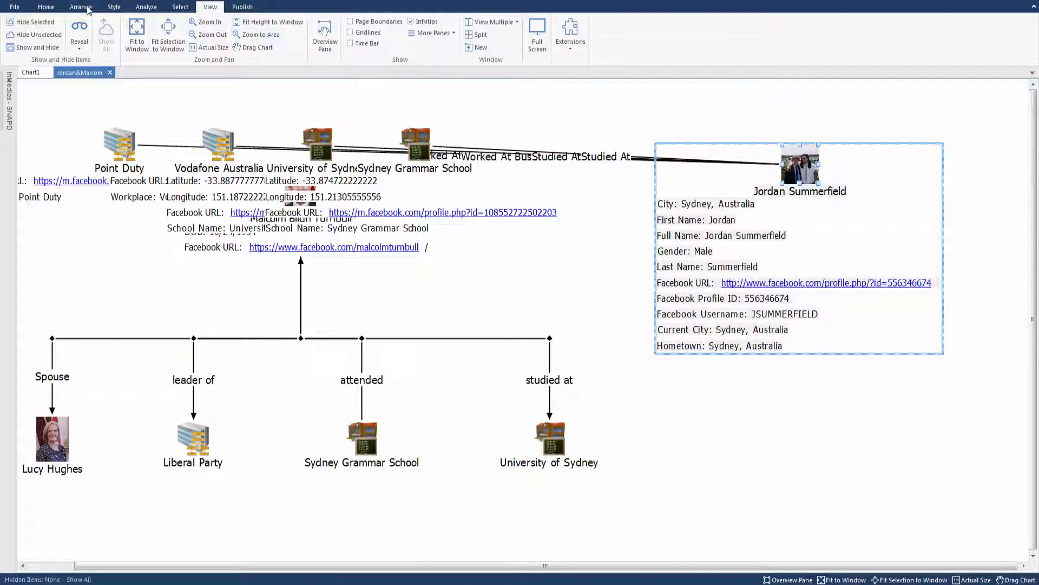
pyautogui.click(83, 6)
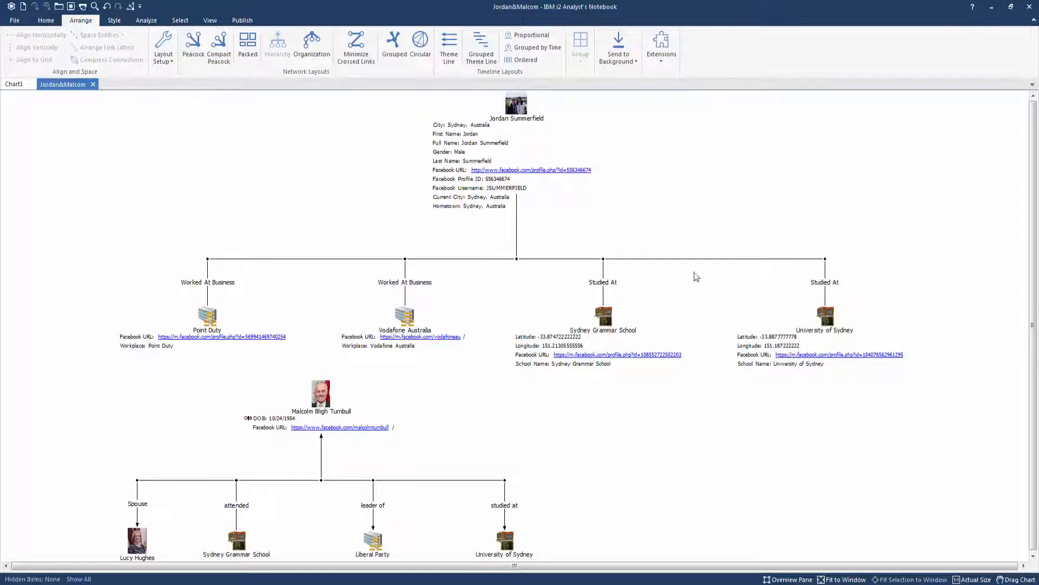
# Search the chart for entities with matching labels using Find Matching Entities.
pyautogui.click(156, 20)
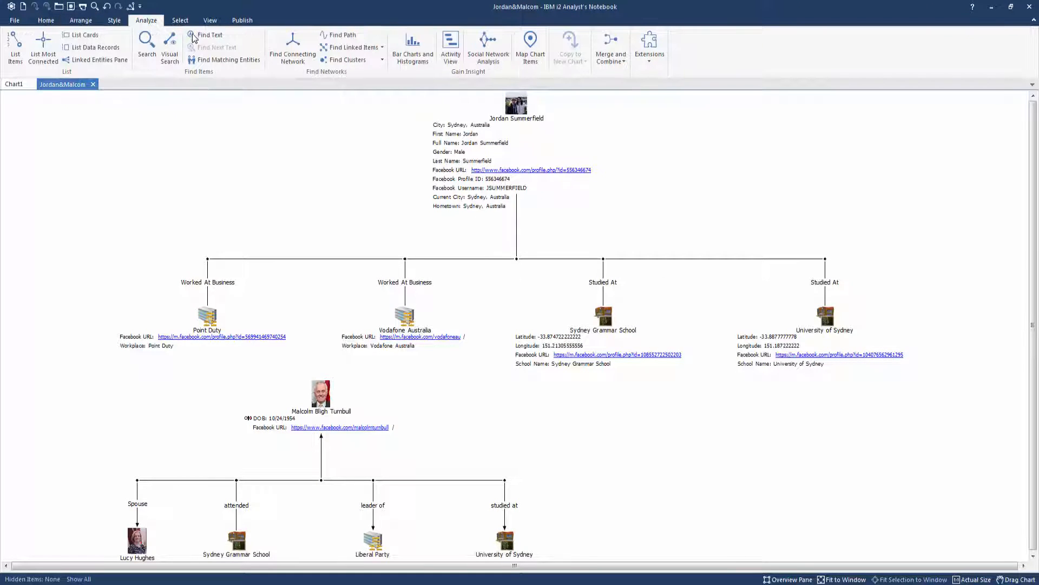
pyautogui.click(228, 60)
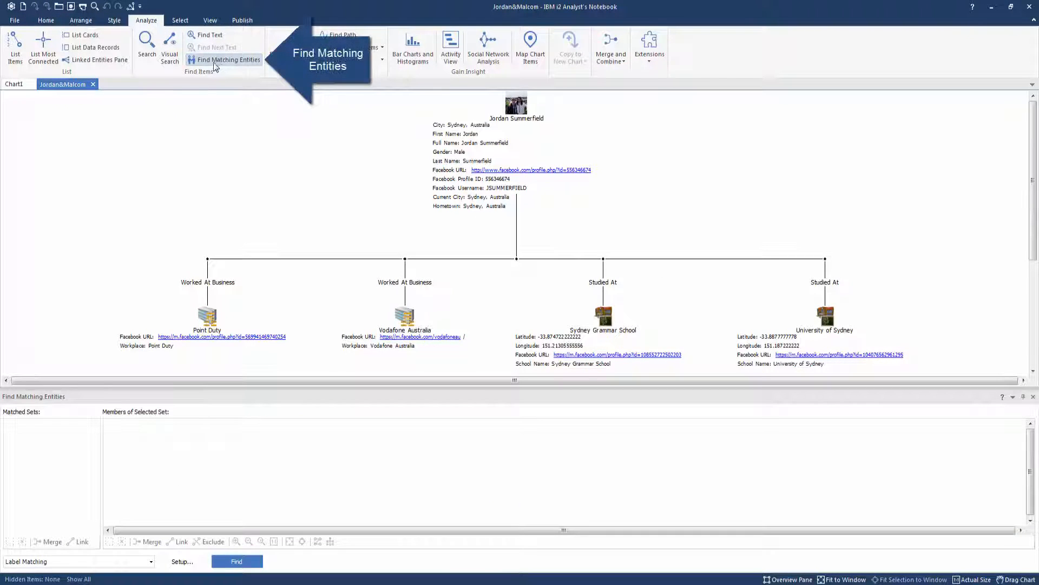
pyautogui.click(236, 561)
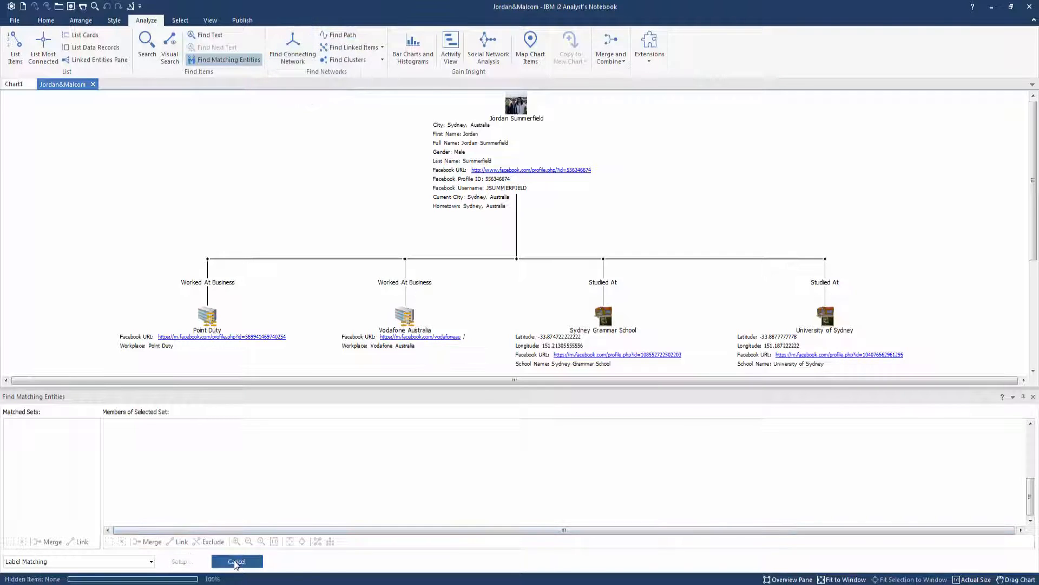
pyautogui.click(237, 561)
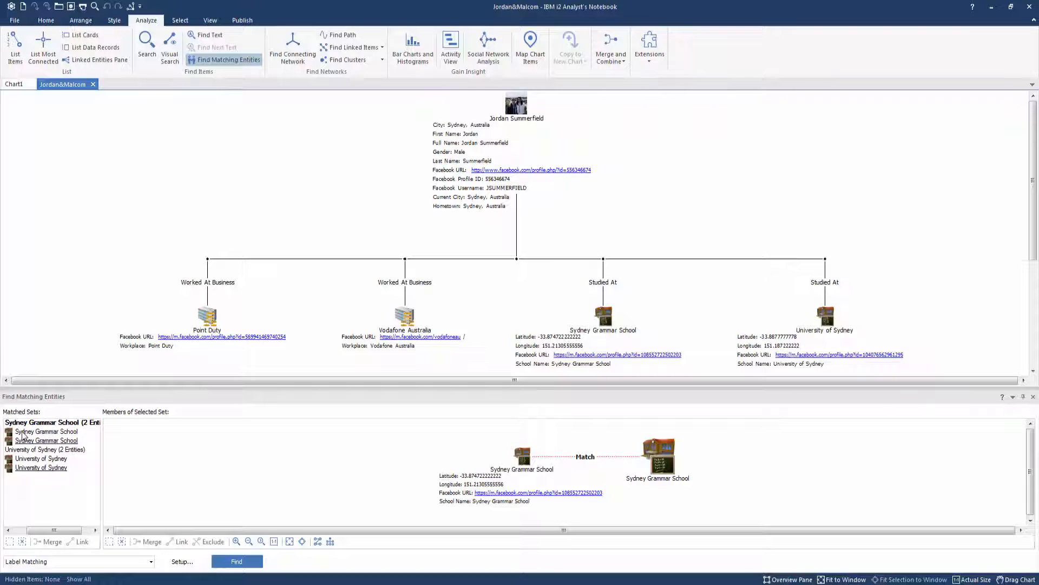
# Merge the duplicate Sydney Grammar School and University of Sydney entities.
pyautogui.click(46, 441)
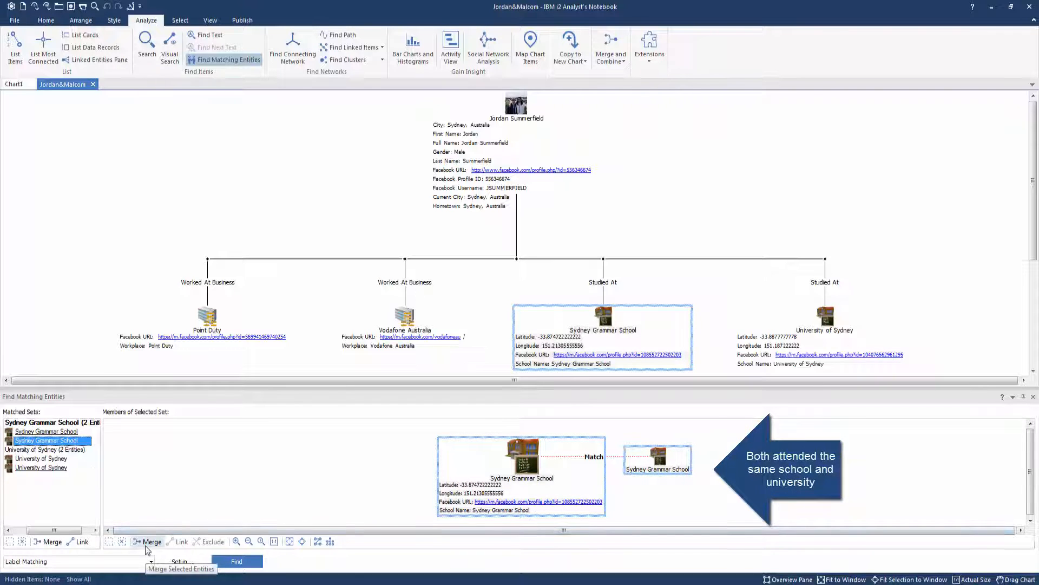
pyautogui.click(151, 541)
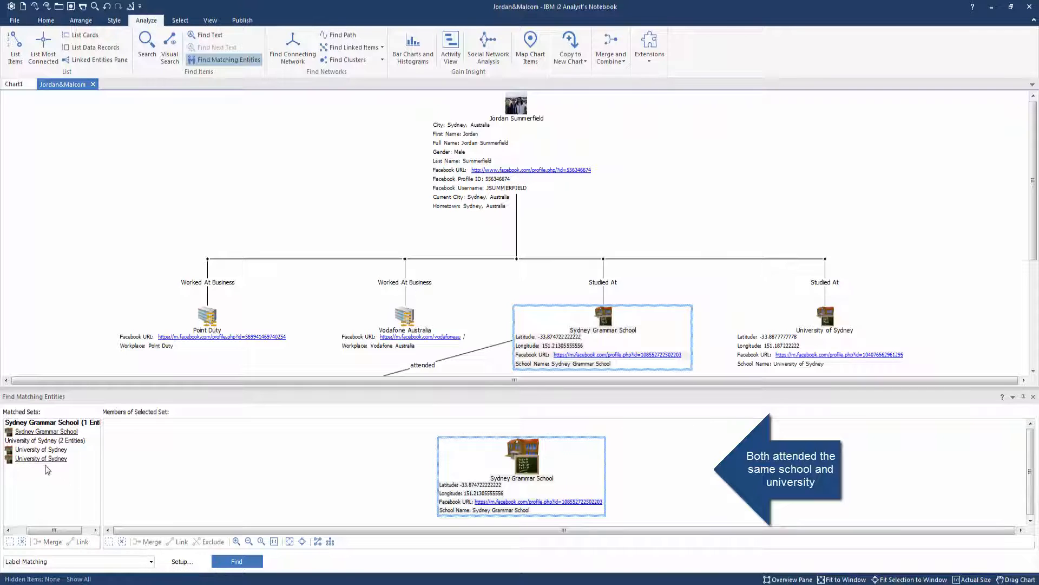
pyautogui.click(40, 458)
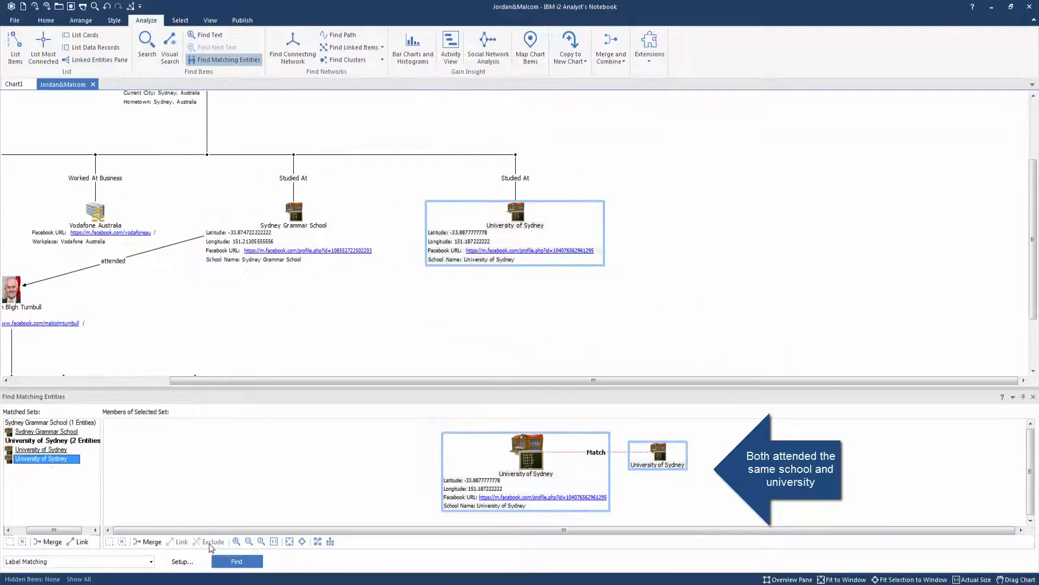
pyautogui.click(152, 542)
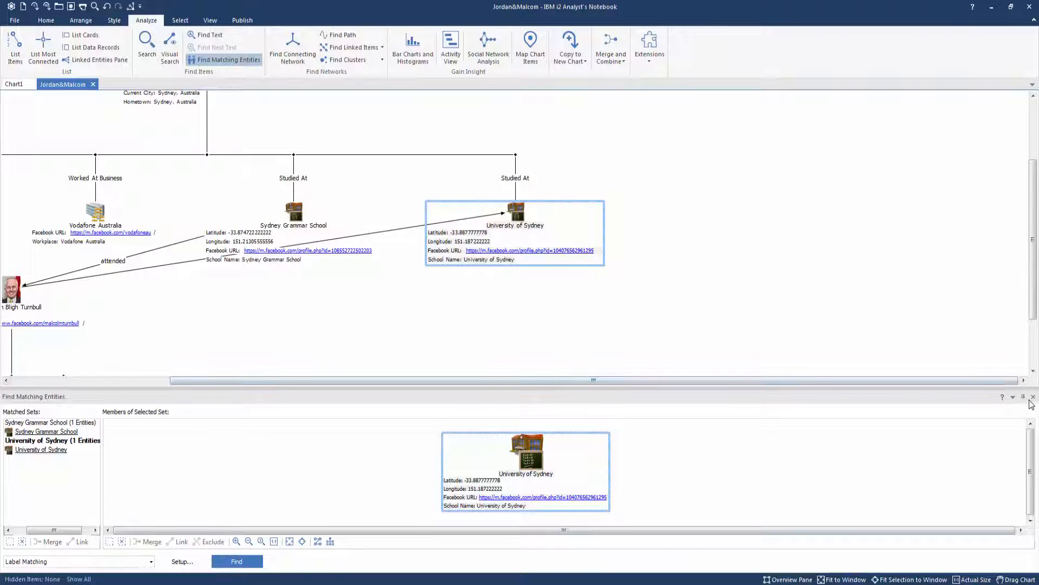
pyautogui.moveTo(1033, 397)
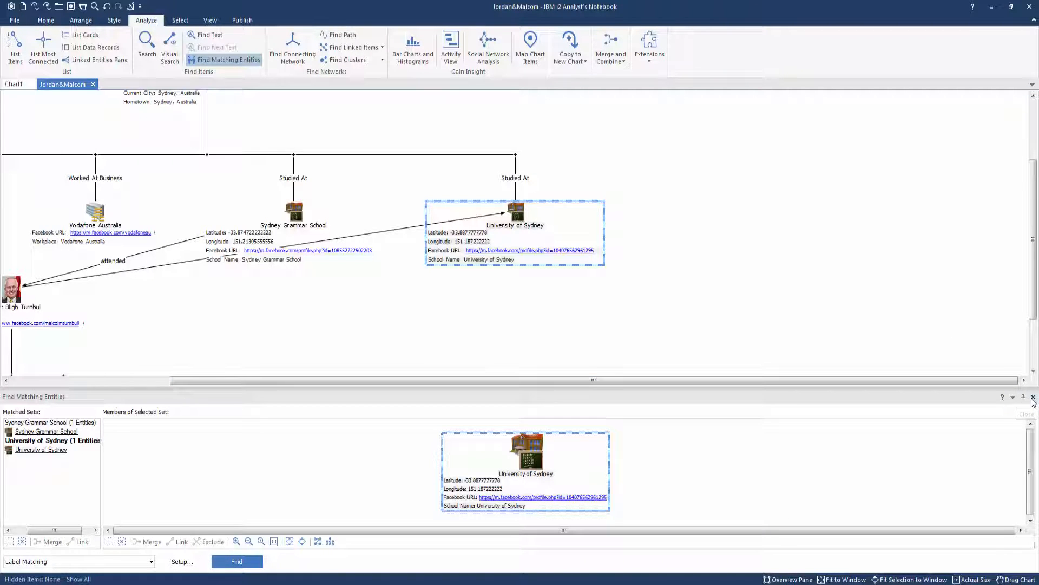
pyautogui.click(1034, 397)
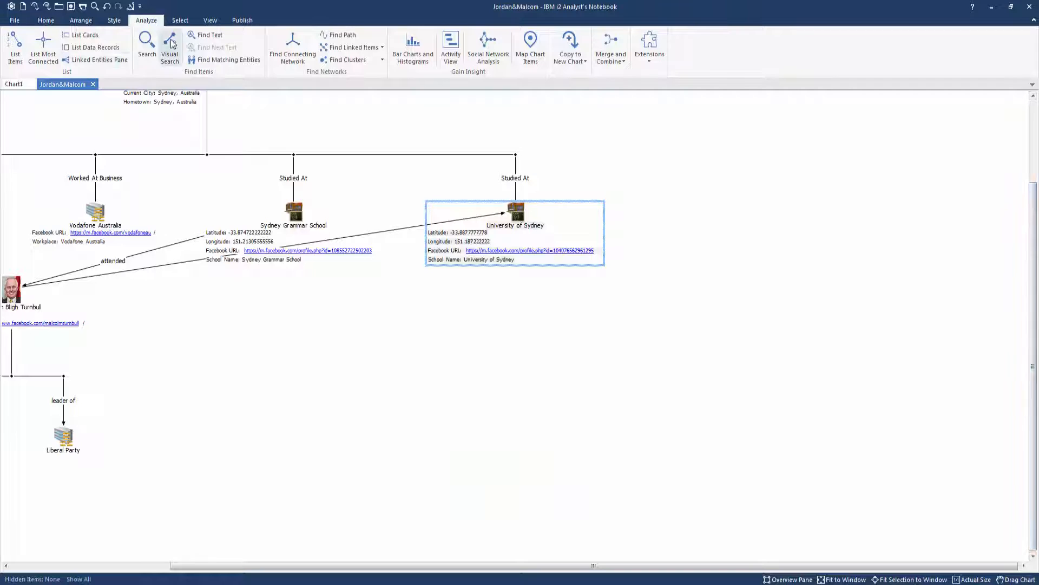
# Apply a Hierarchy layout with Malcolm Bligh Turnbull selected as the top entity.
pyautogui.click(80, 21)
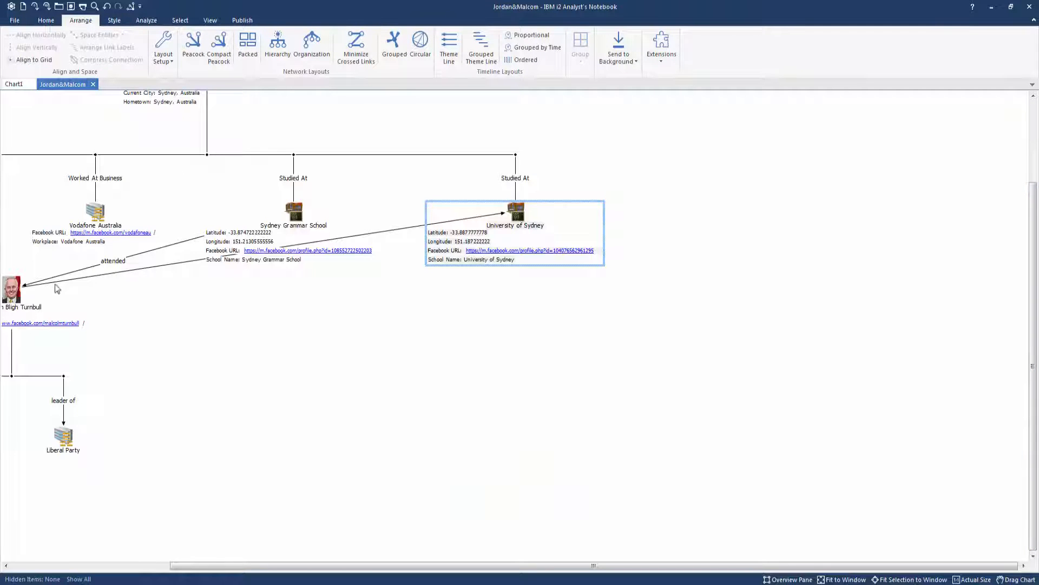
pyautogui.click(11, 289)
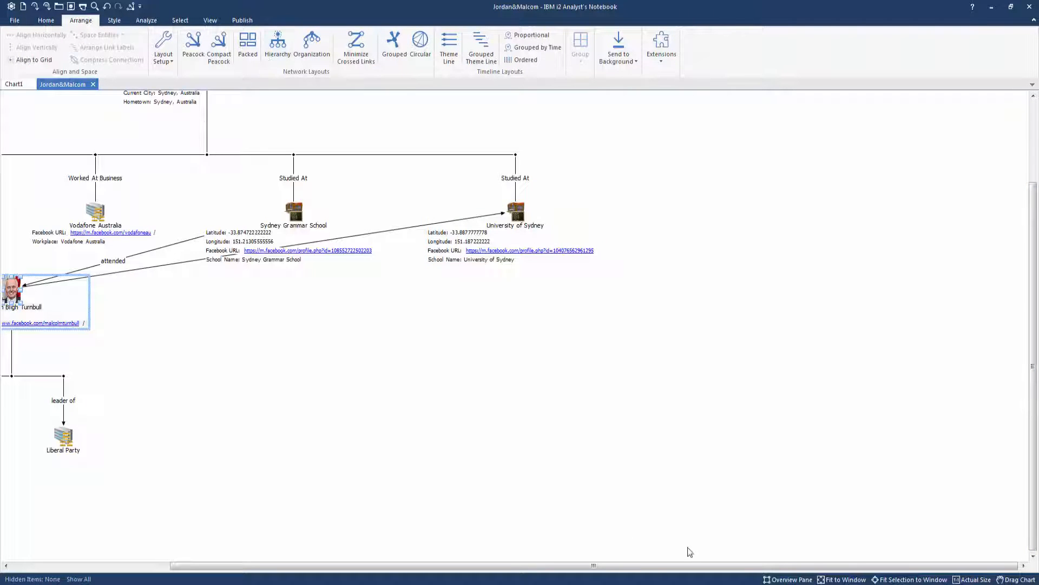
pyautogui.click(312, 46)
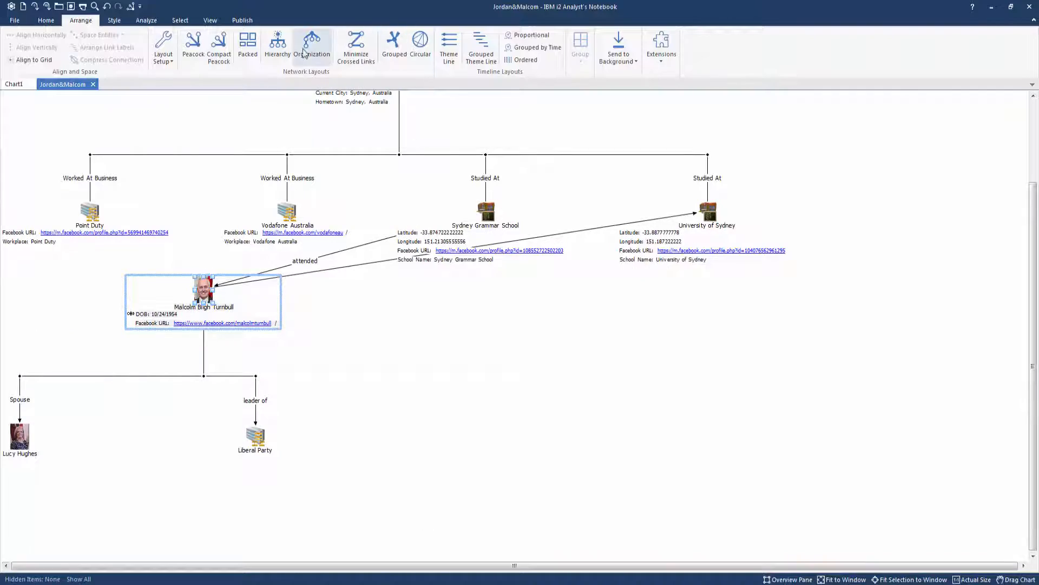
pyautogui.click(277, 45)
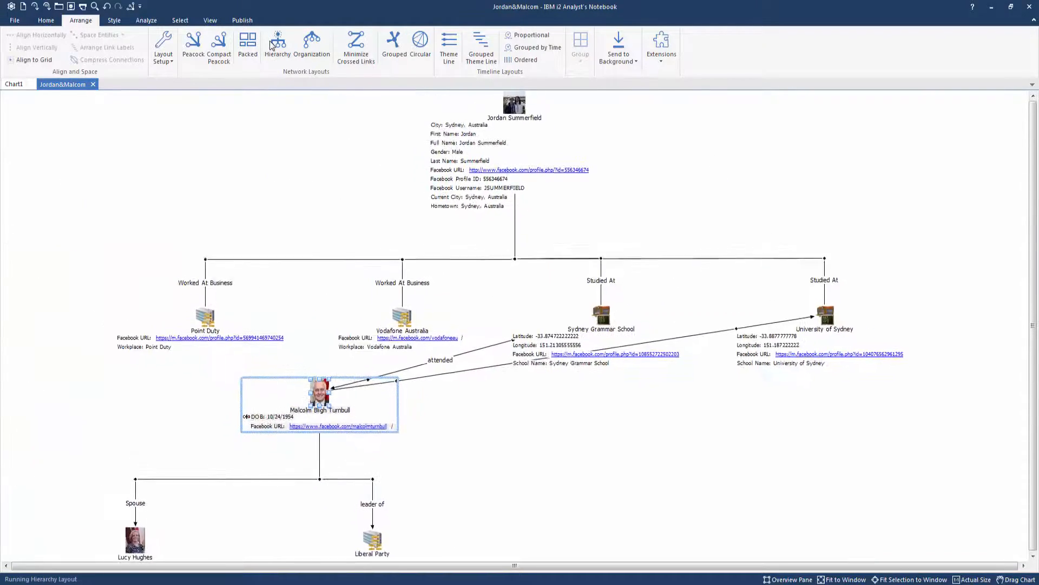
pyautogui.click(277, 42)
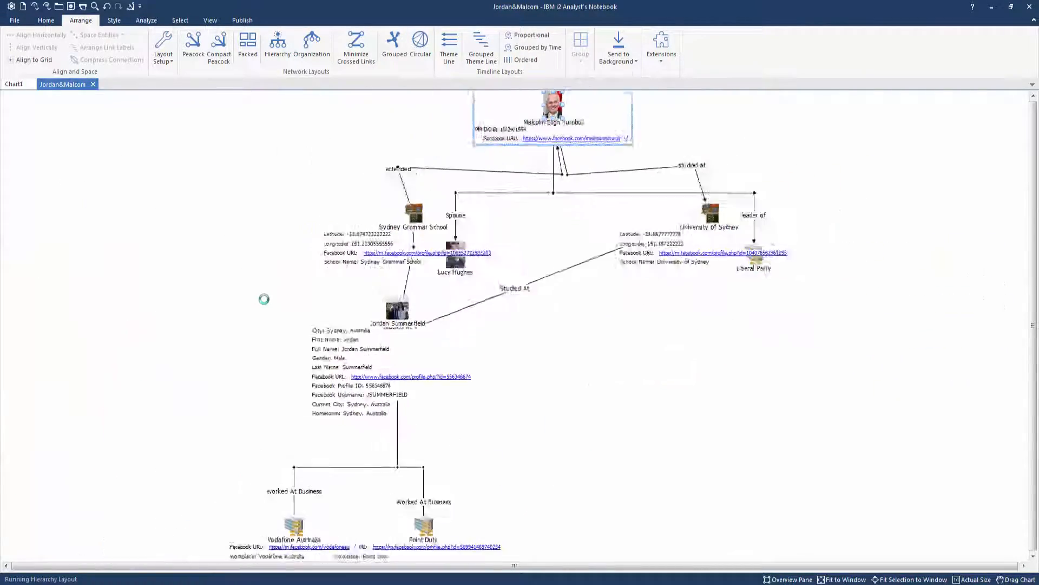